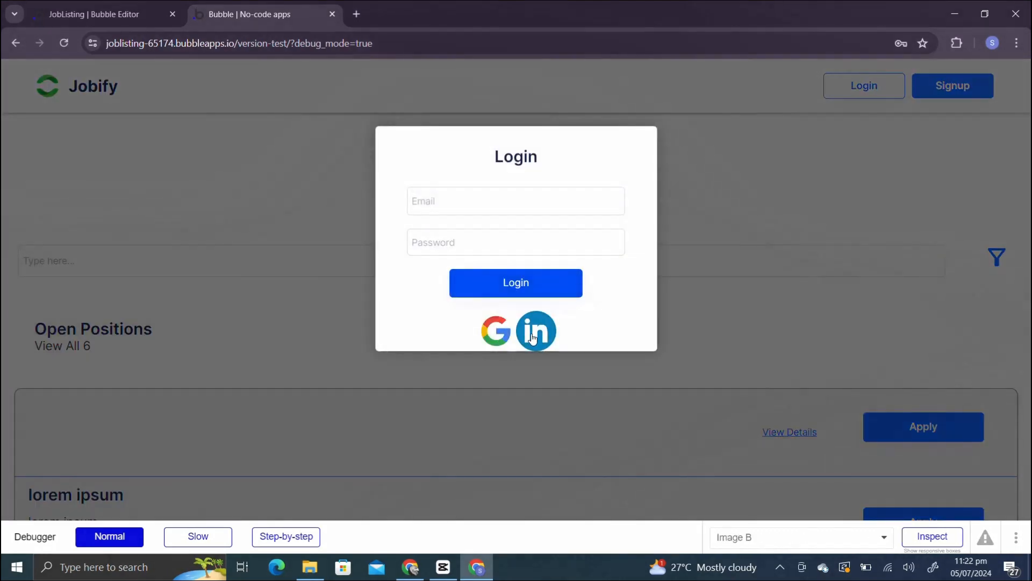
# Sign in to Jobify via LinkedIn and allow the Bubble LOgin app access to the profile.
pyautogui.click(536, 332)
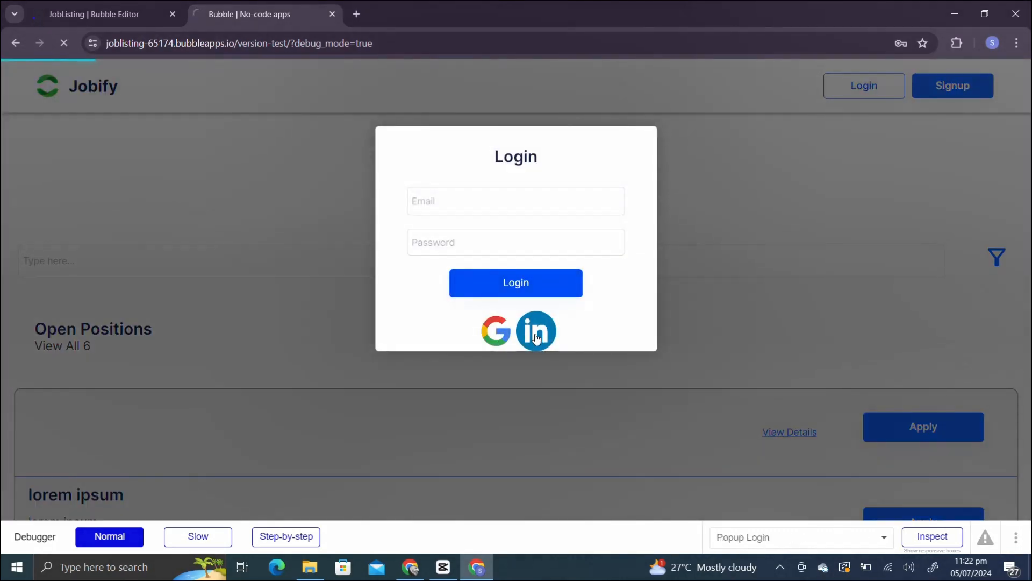
pyautogui.click(537, 331)
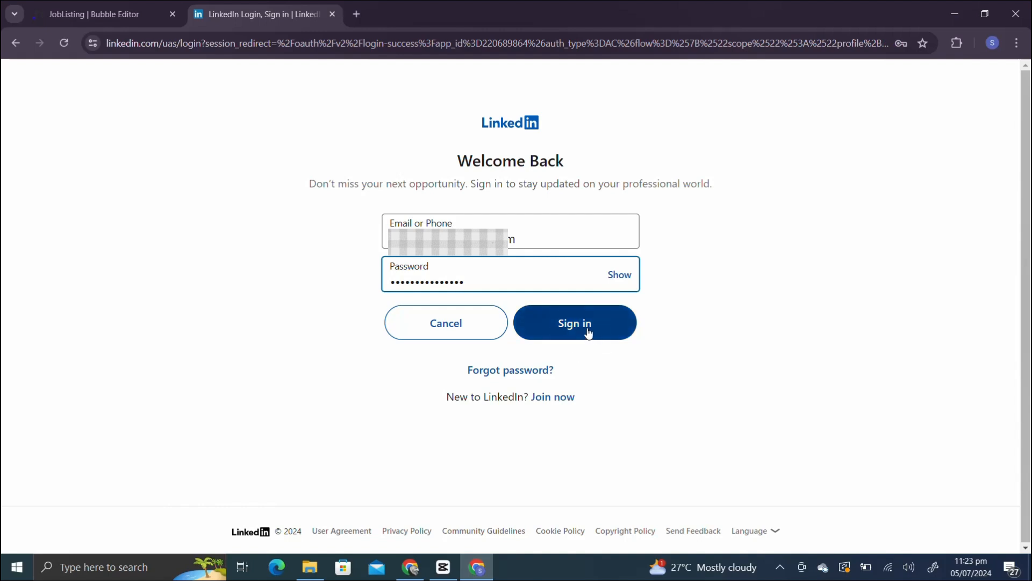
pyautogui.click(575, 323)
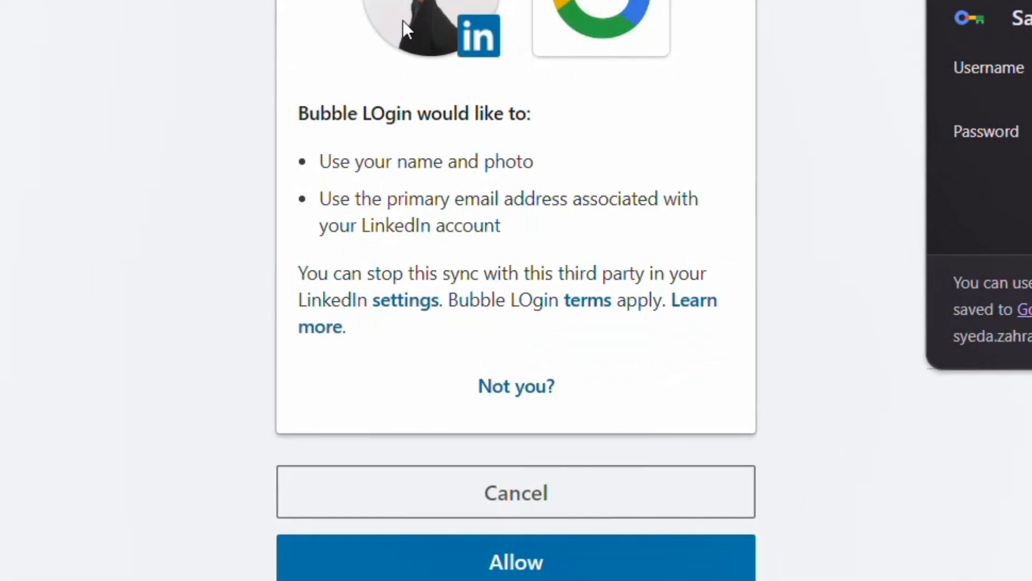
pyautogui.click(516, 561)
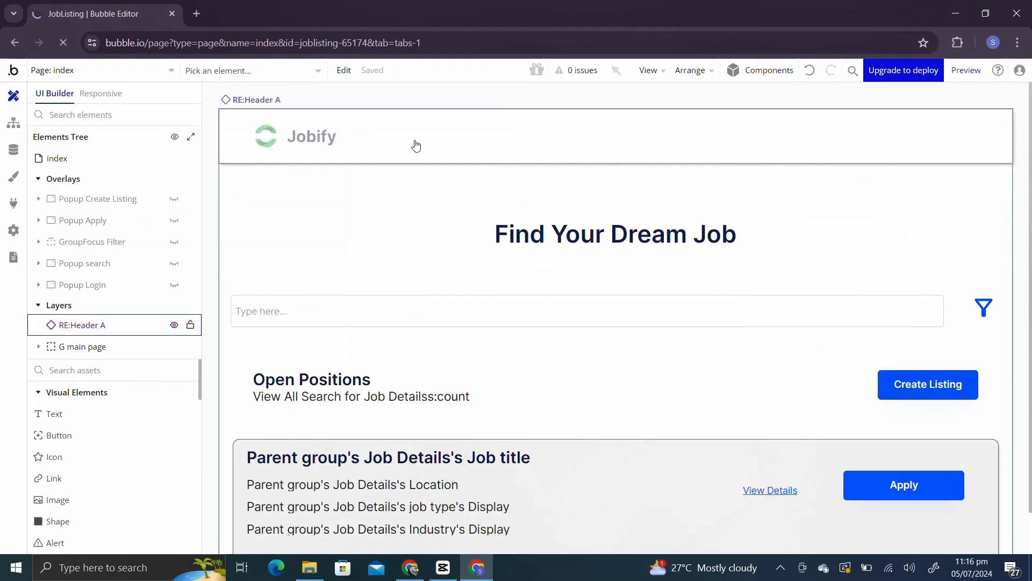
pyautogui.moveTo(13, 204)
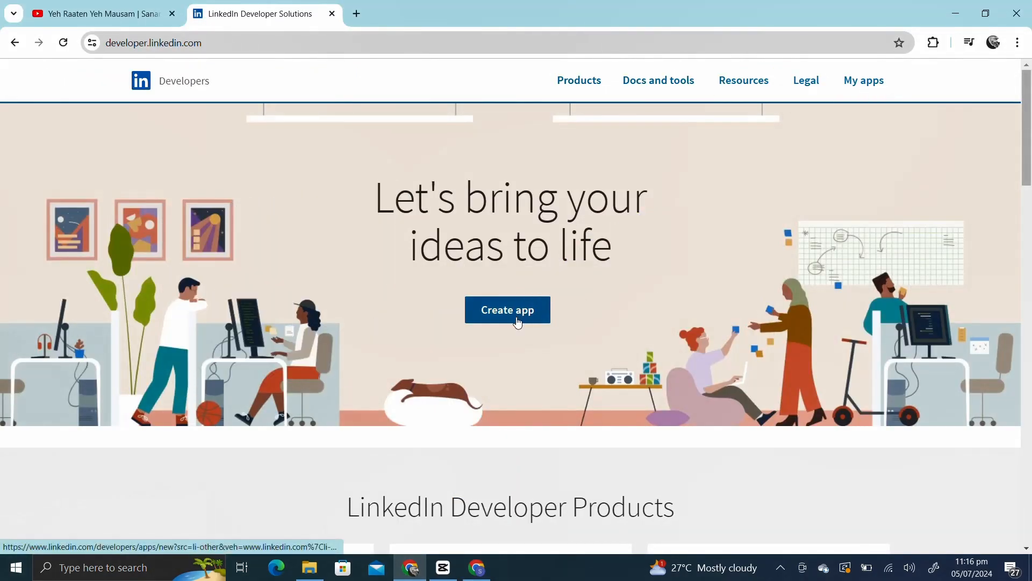
# Start a new LinkedIn Developers app and copy the Never Snap Alone company page URL.
pyautogui.click(507, 310)
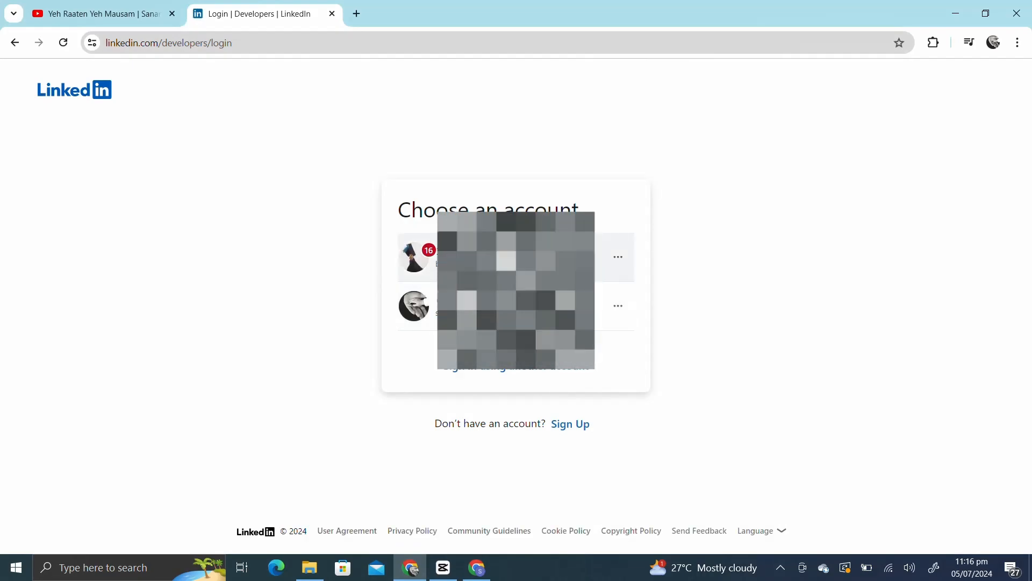
pyautogui.click(435, 259)
pyautogui.write('li')
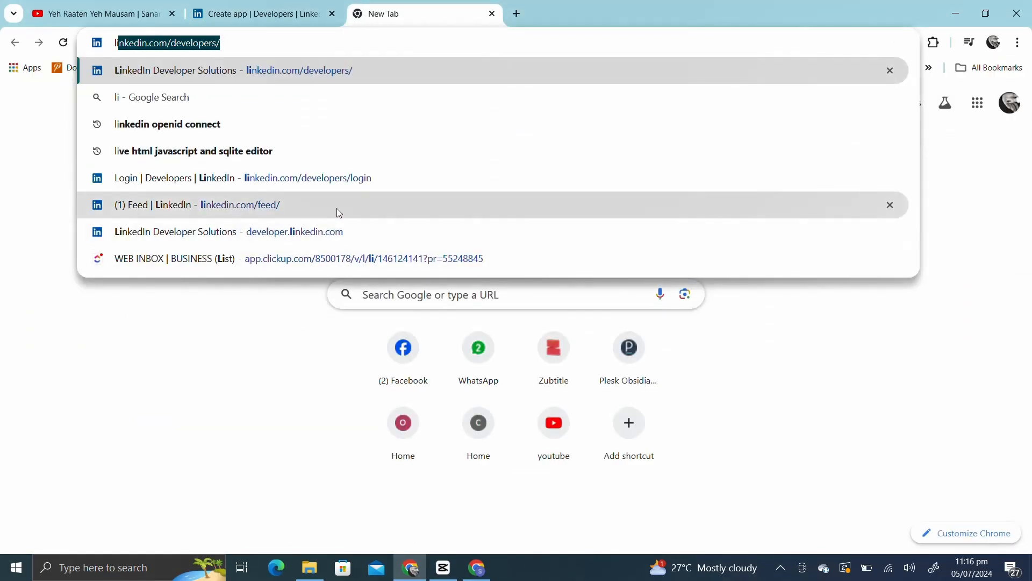
pyautogui.click(191, 205)
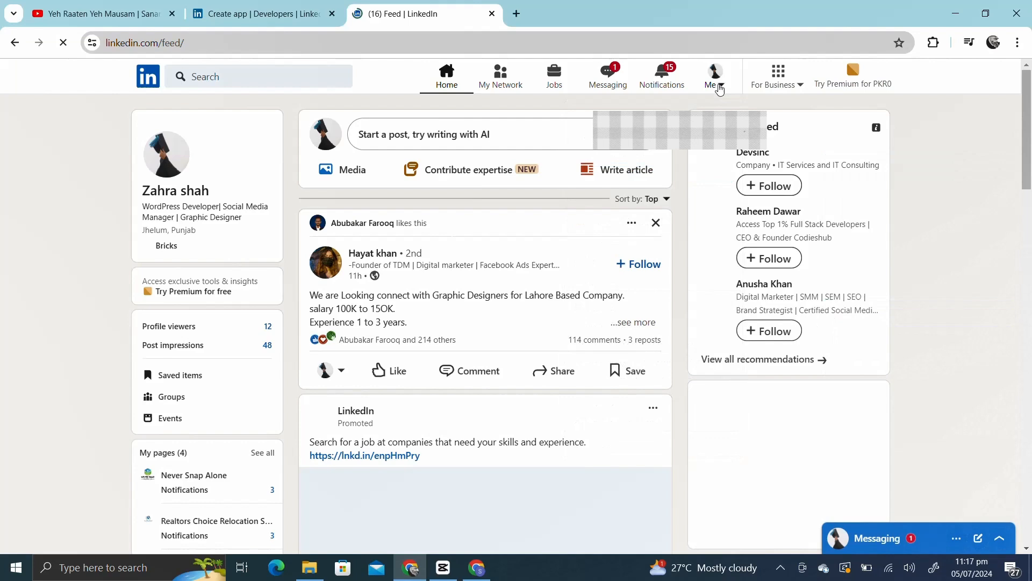
pyautogui.click(715, 73)
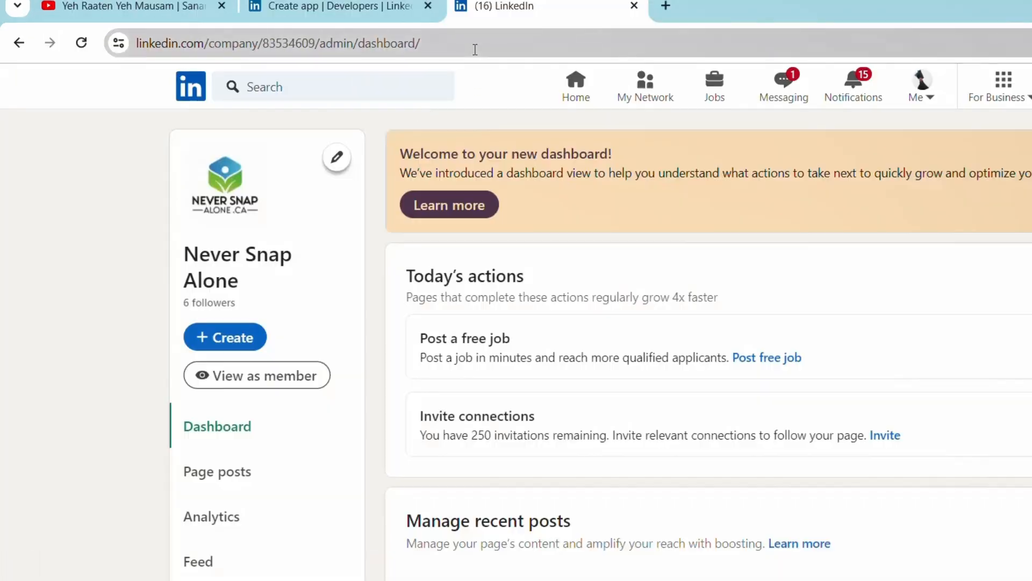
pyautogui.click(277, 43)
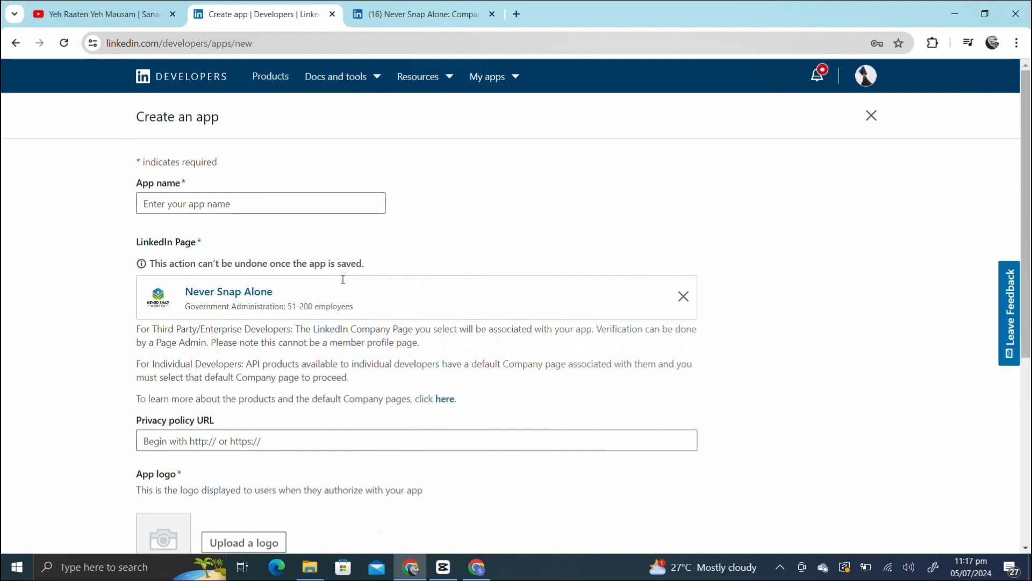
# Name the app 'Bubble LOgin', link the company page URL and enter a privacy policy URL.
pyautogui.click(260, 204)
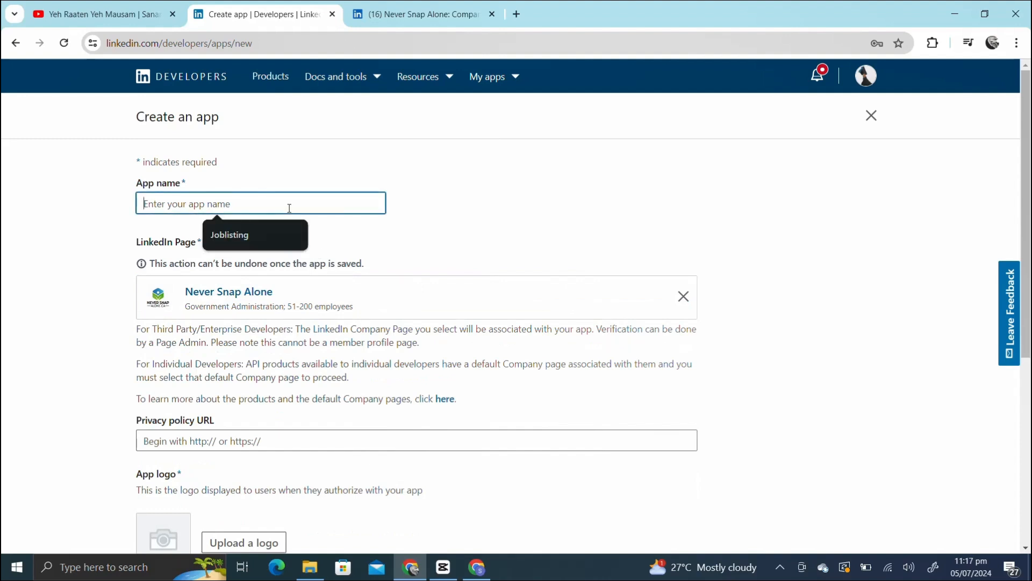
pyautogui.write('Bubble LOg')
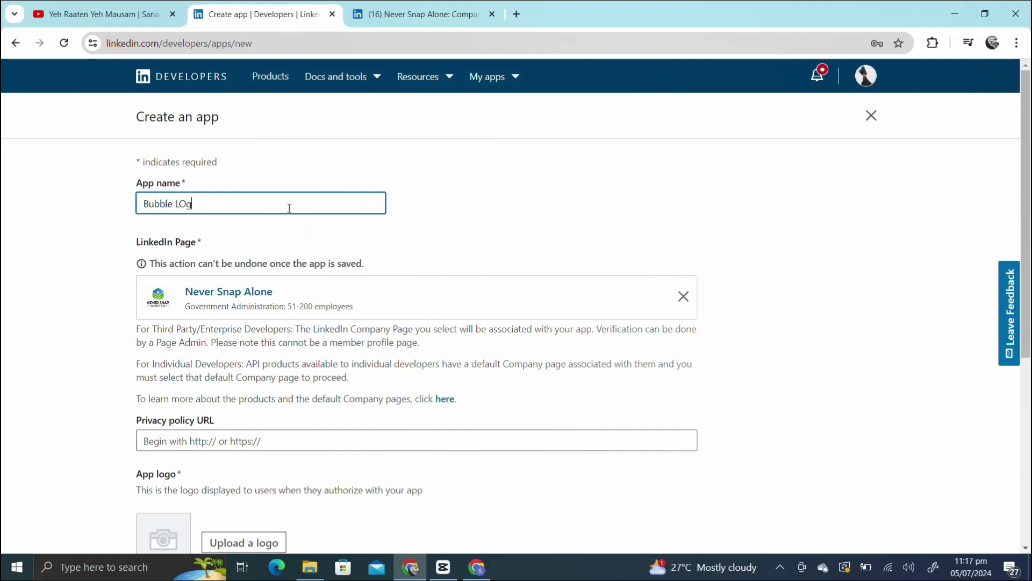
pyautogui.write('in')
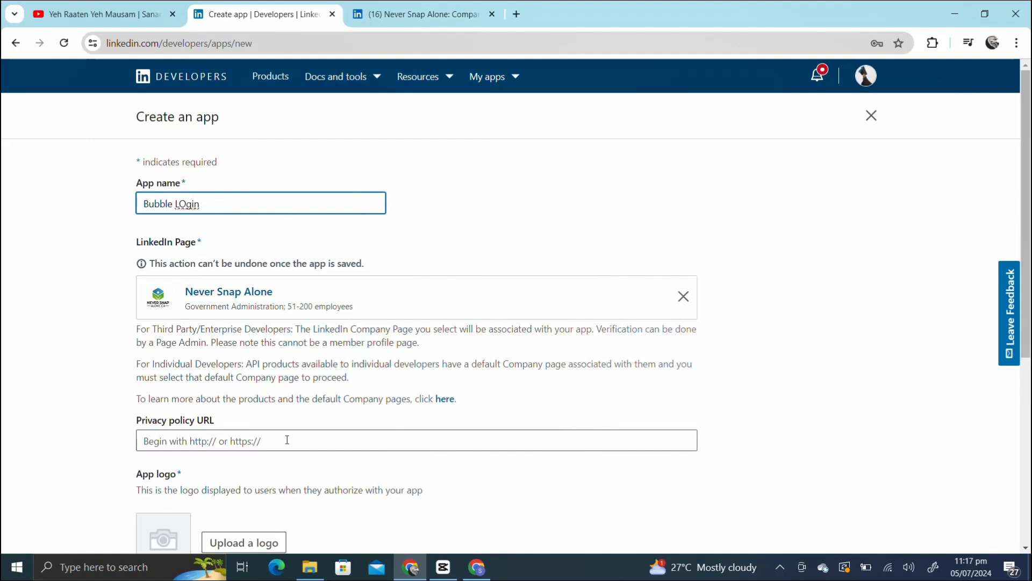
pyautogui.write('https://www.linkedin.com/company/83534609/admin/dashboard/')
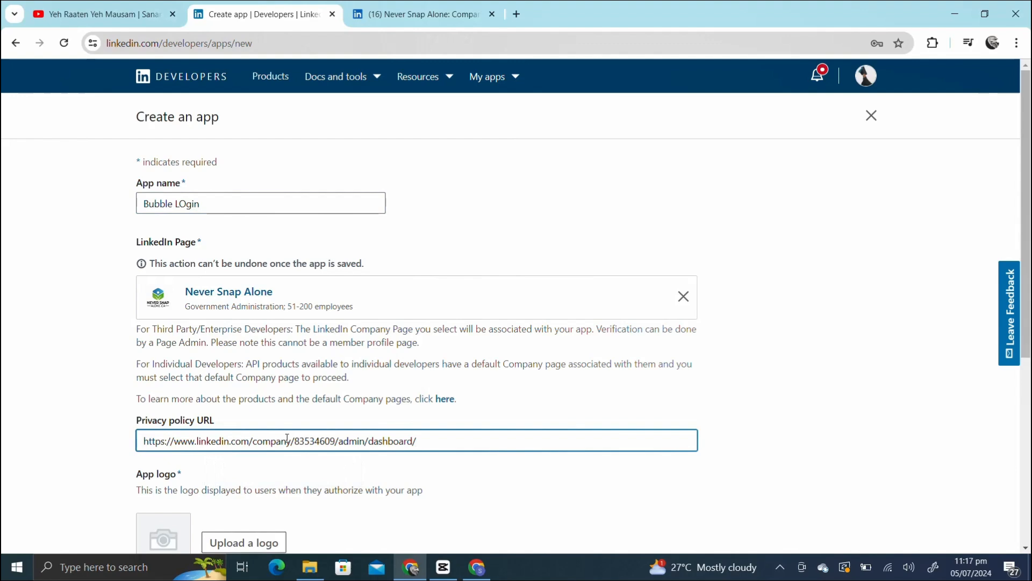
pyautogui.write('priv')
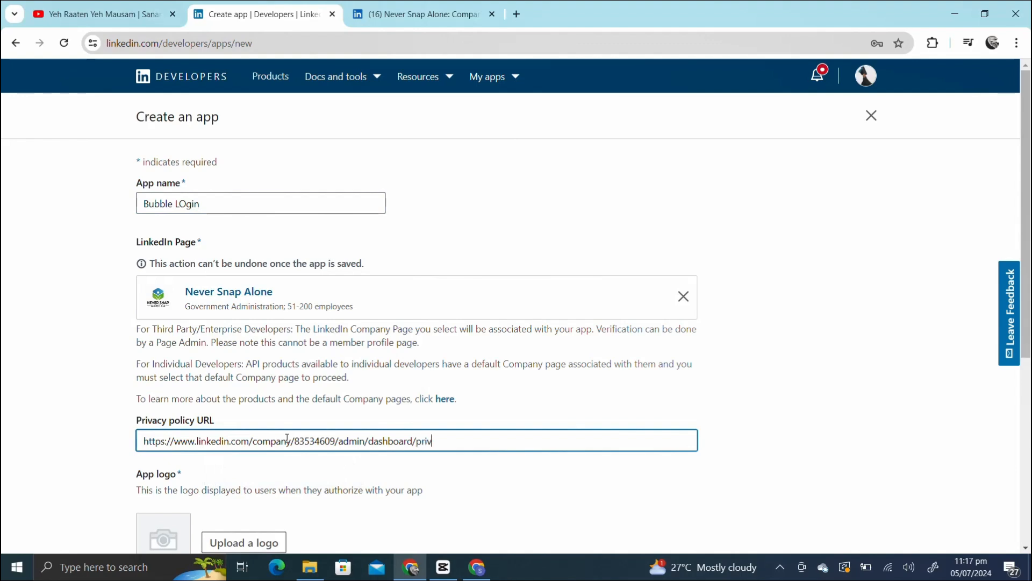
pyautogui.write('acy')
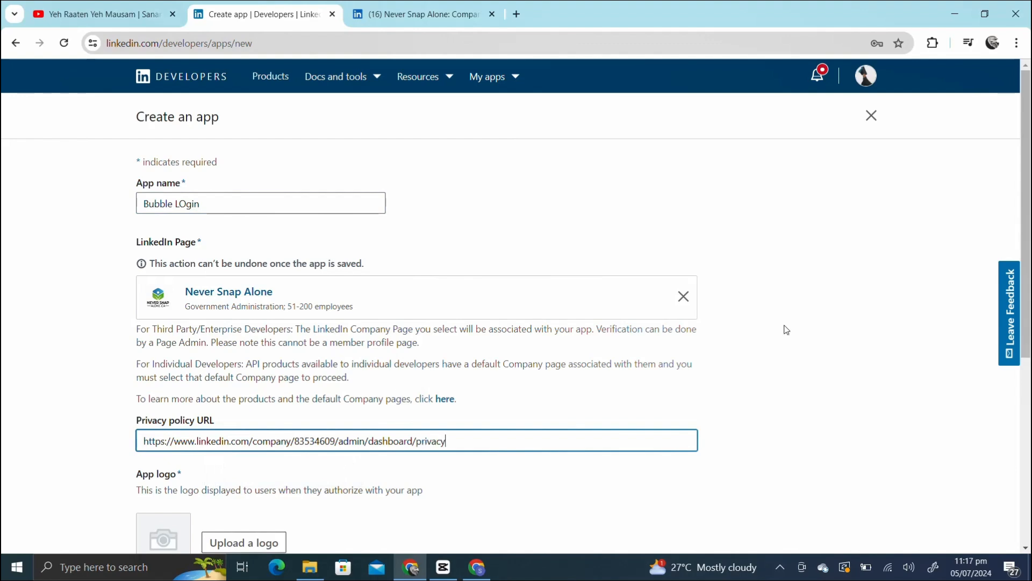
# Upload the Google logo, accept the legal terms and create the Bubble LOgin app.
pyautogui.scroll(-3)
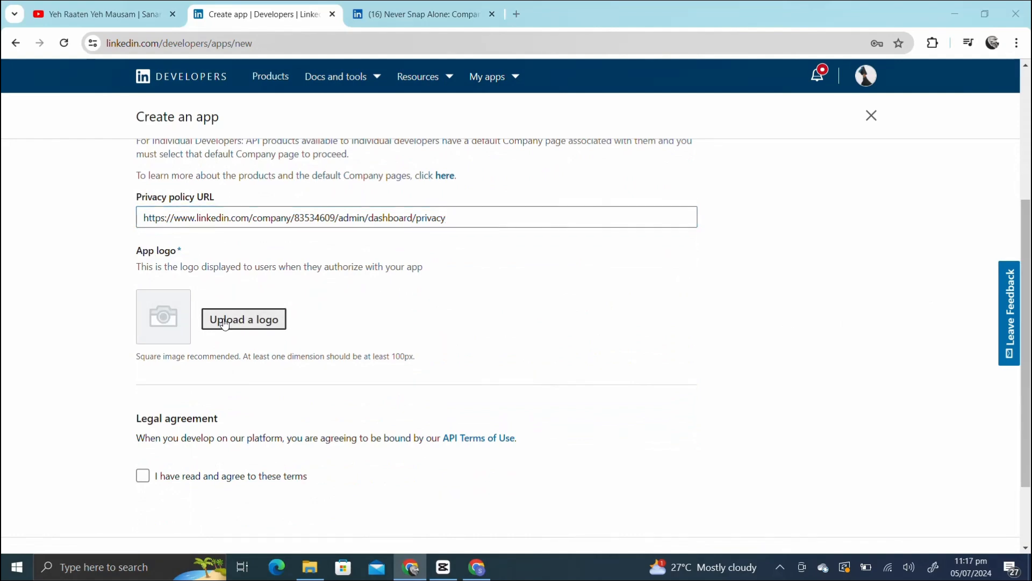
pyautogui.click(243, 319)
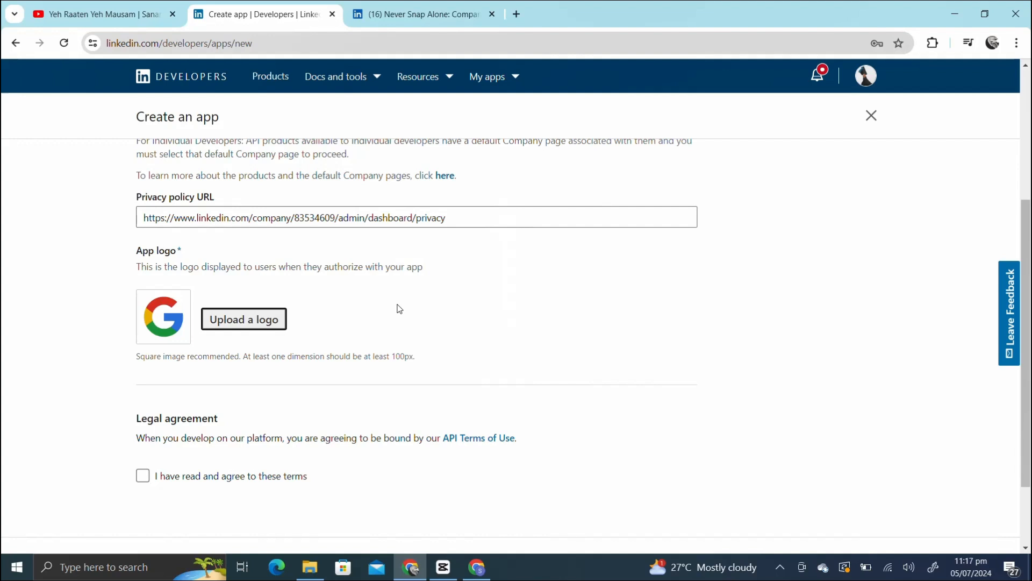
pyautogui.moveTo(143, 475)
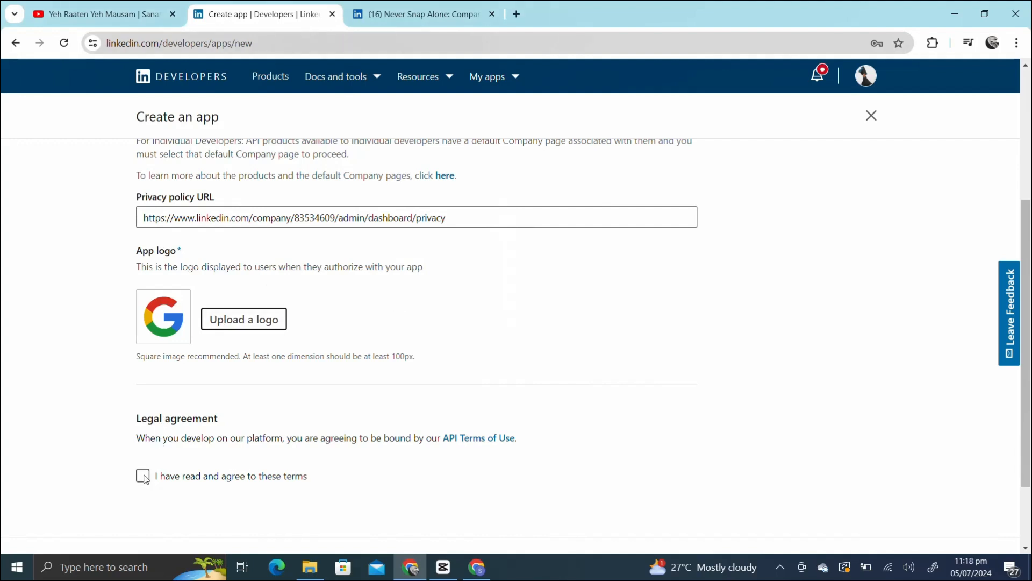
pyautogui.click(142, 475)
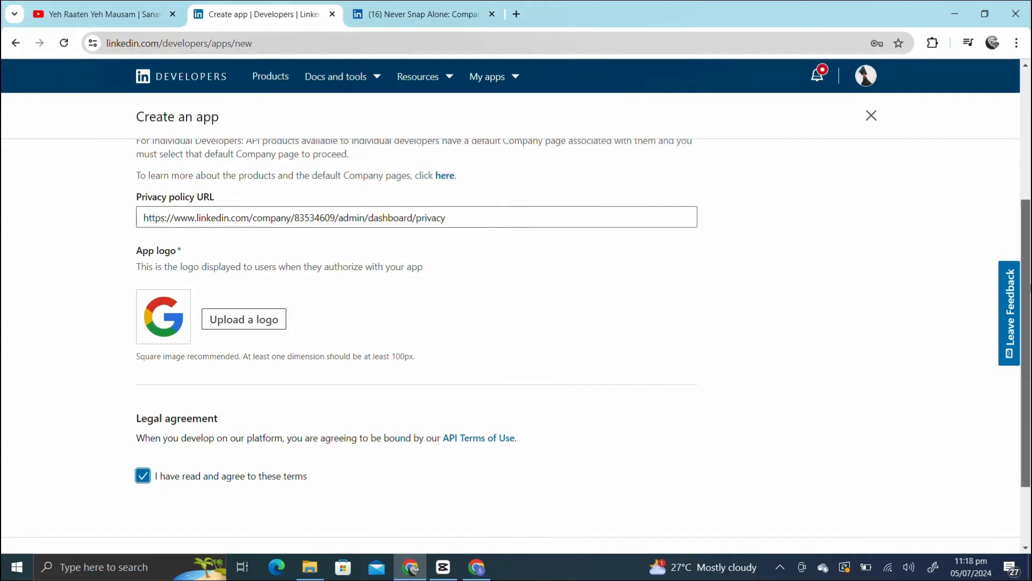
pyautogui.scroll(-3)
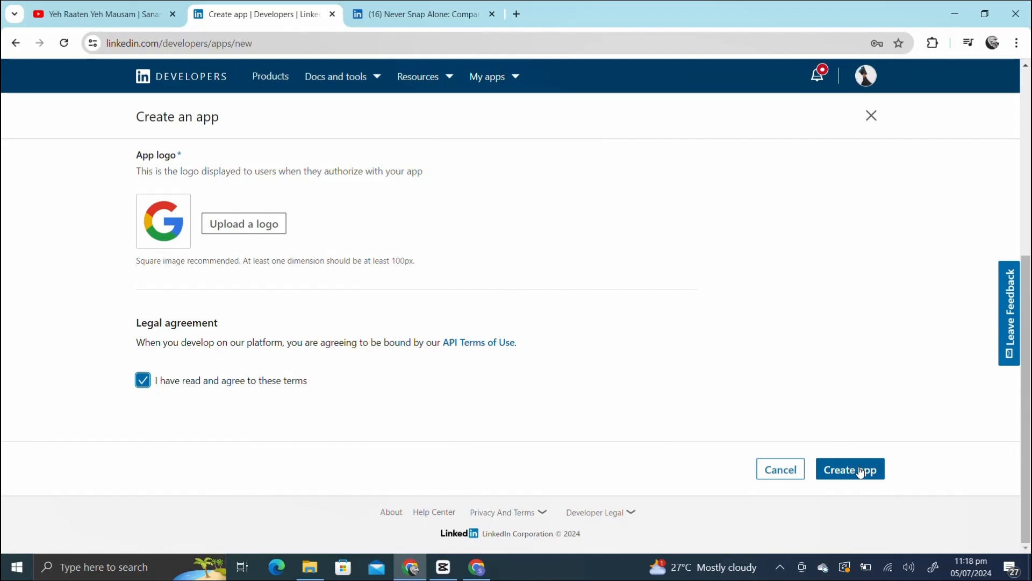
pyautogui.click(849, 469)
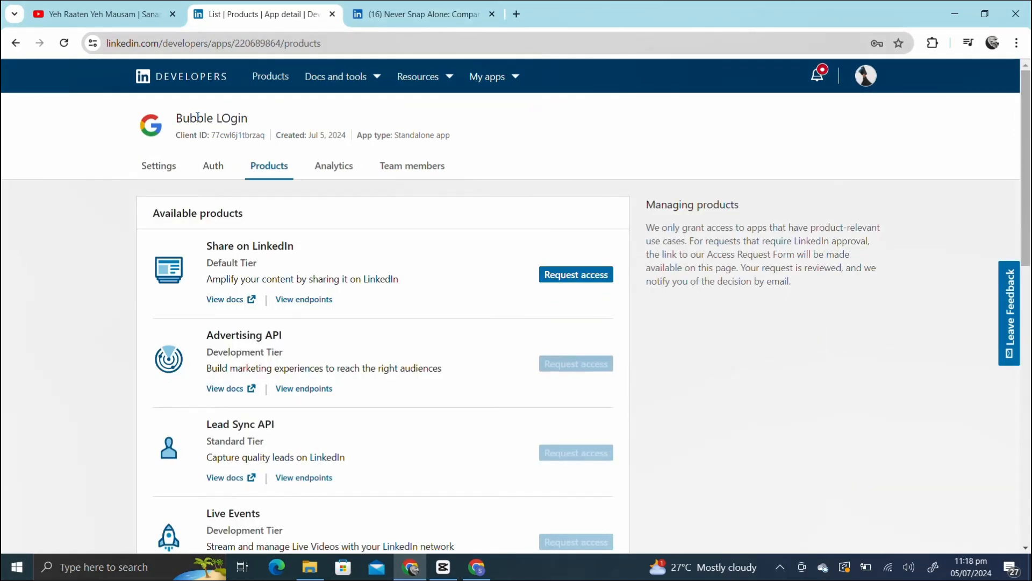
# Request access to Sign In with LinkedIn using OpenID Connect, accepting the API terms.
pyautogui.scroll(-3)
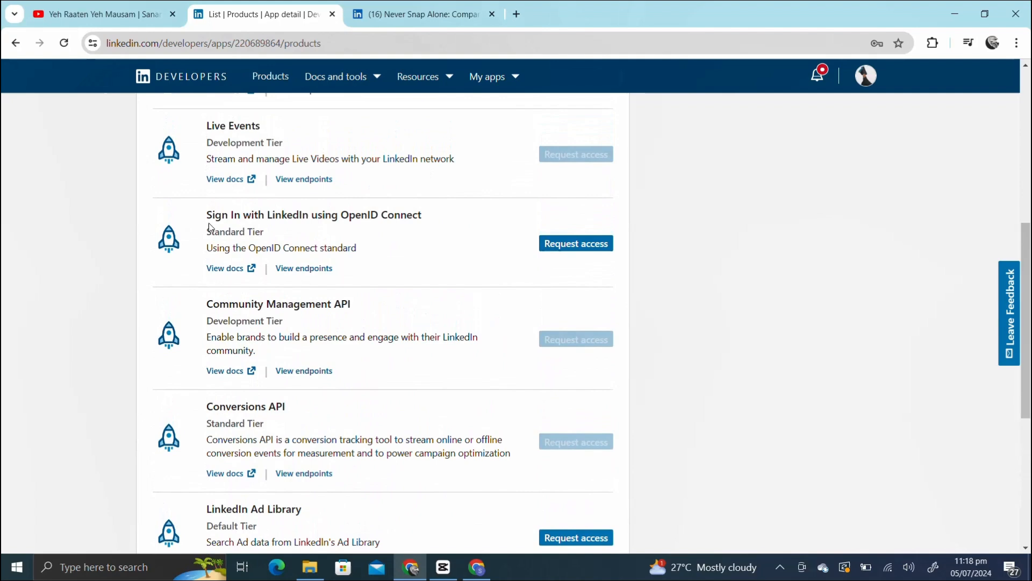
pyautogui.moveTo(414, 221)
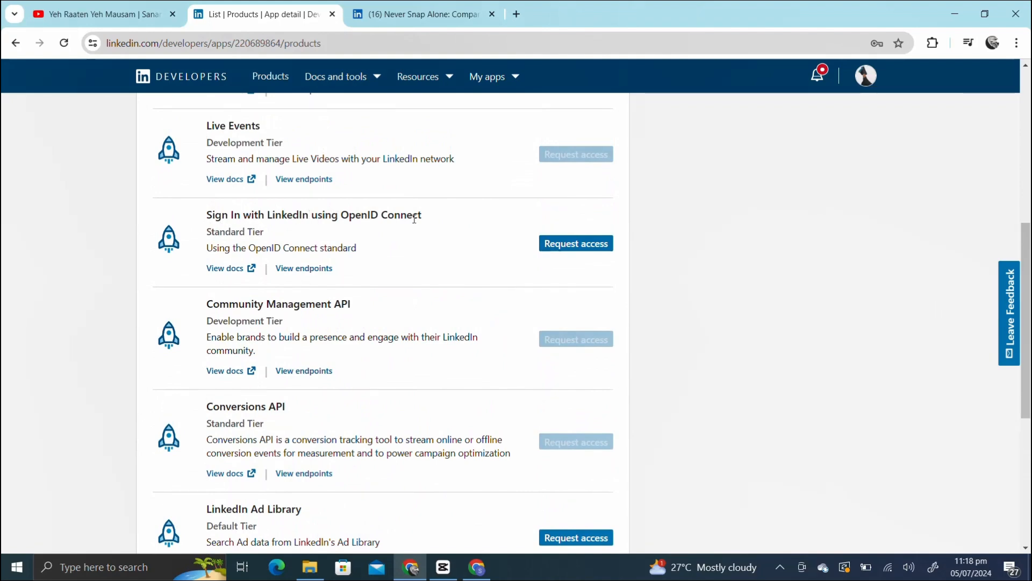
pyautogui.click(575, 243)
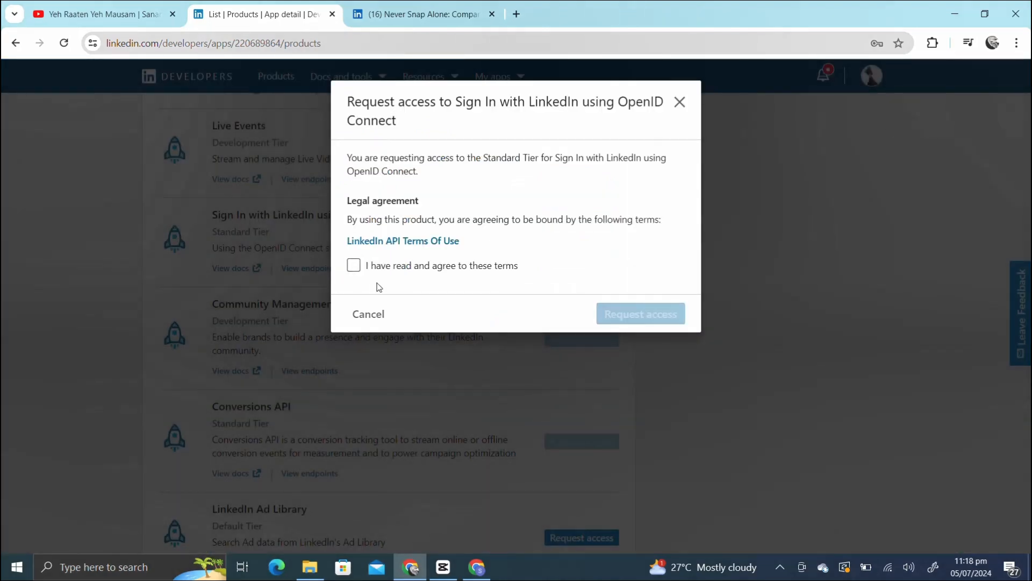
pyautogui.click(353, 265)
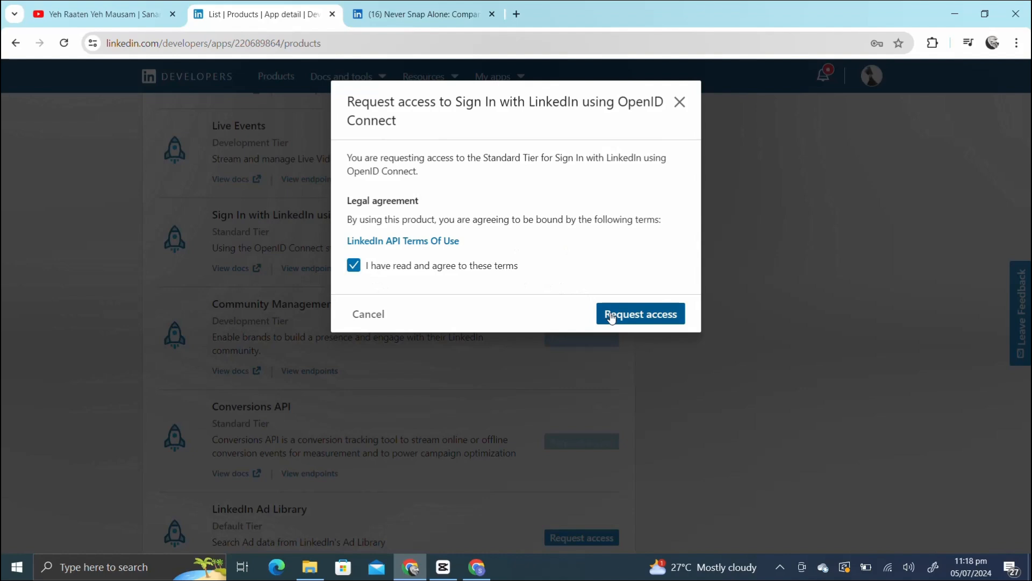
pyautogui.click(640, 314)
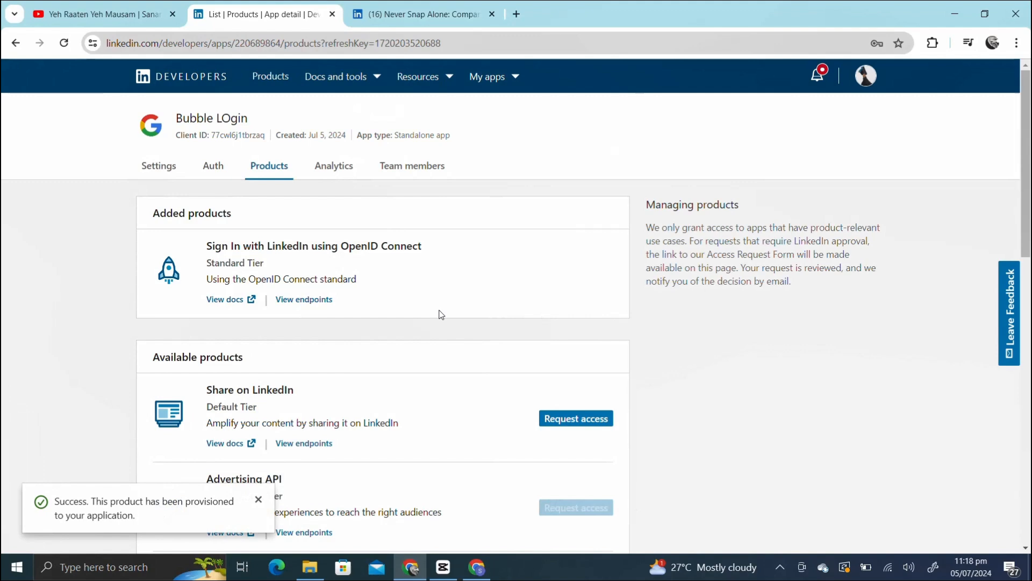
pyautogui.moveTo(213, 165)
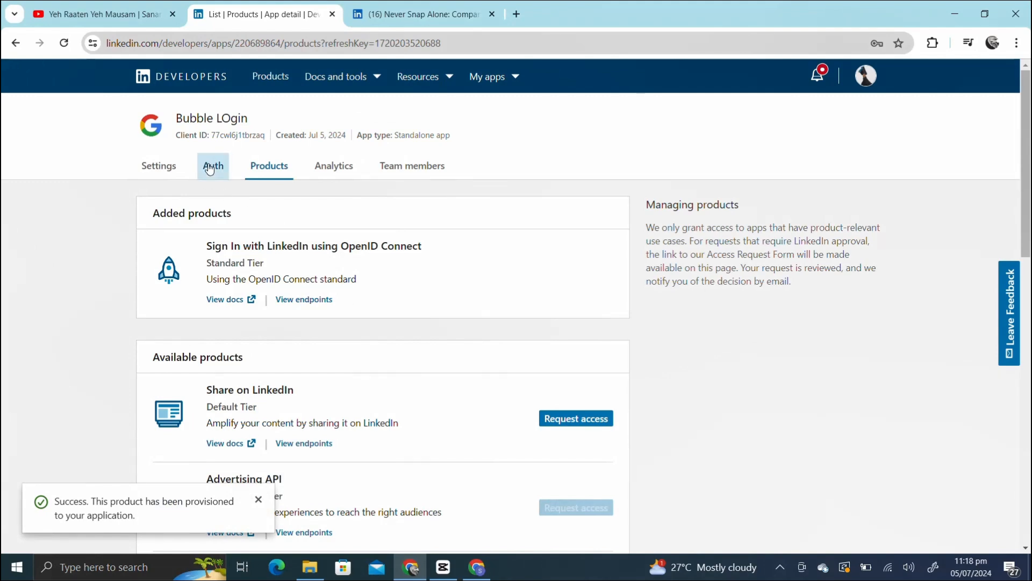
# View the Bubble LOgin app's Auth credentials and OAuth 2.0 redirect URL settings.
pyautogui.click(213, 166)
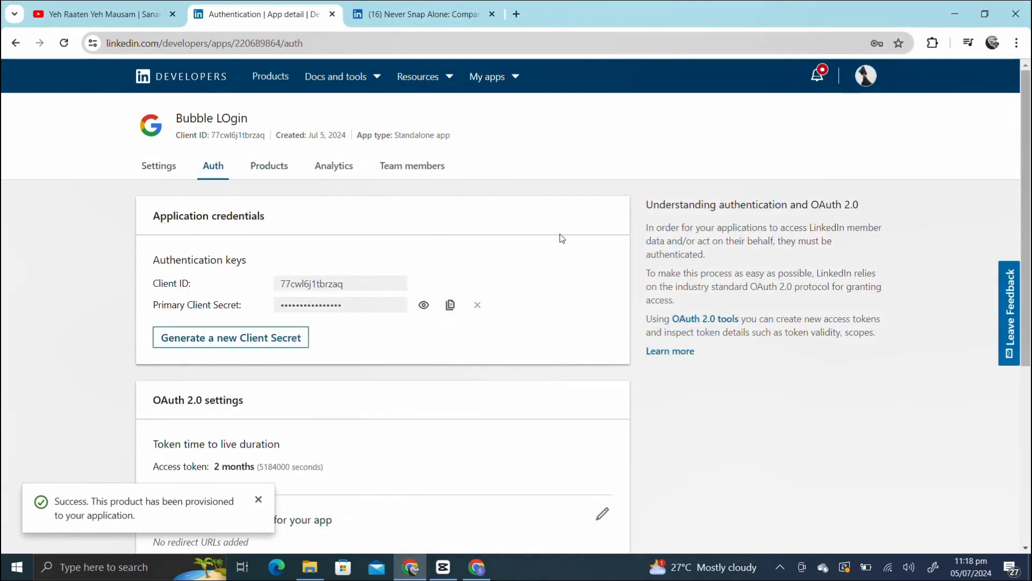
pyautogui.scroll(-3)
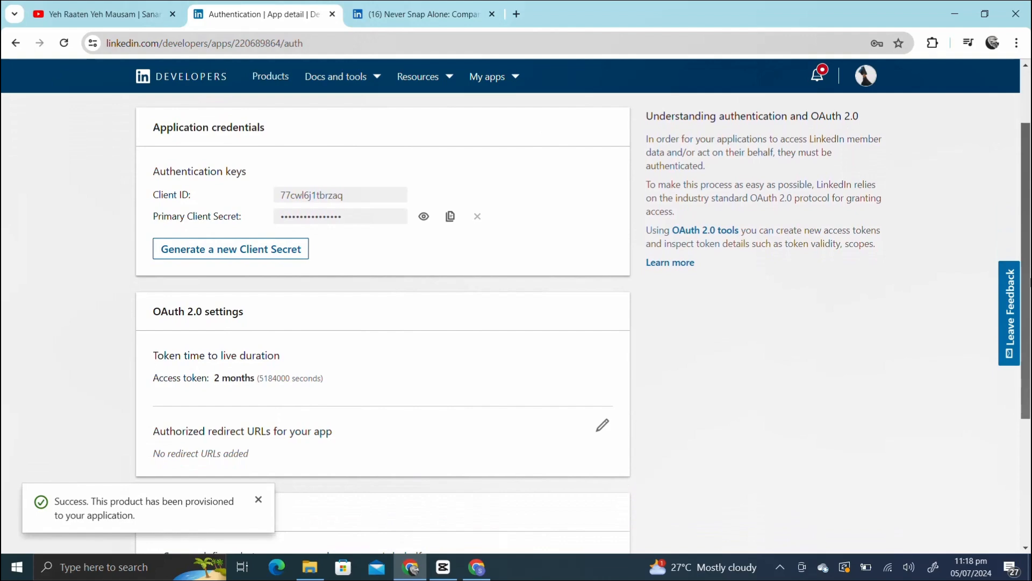
pyautogui.scroll(-3)
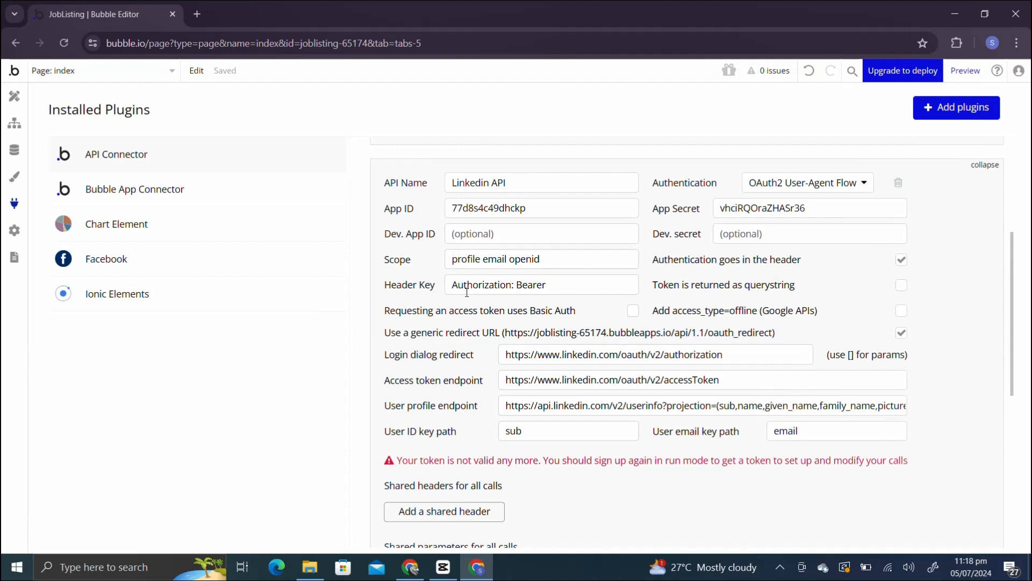
pyautogui.moveTo(764, 317)
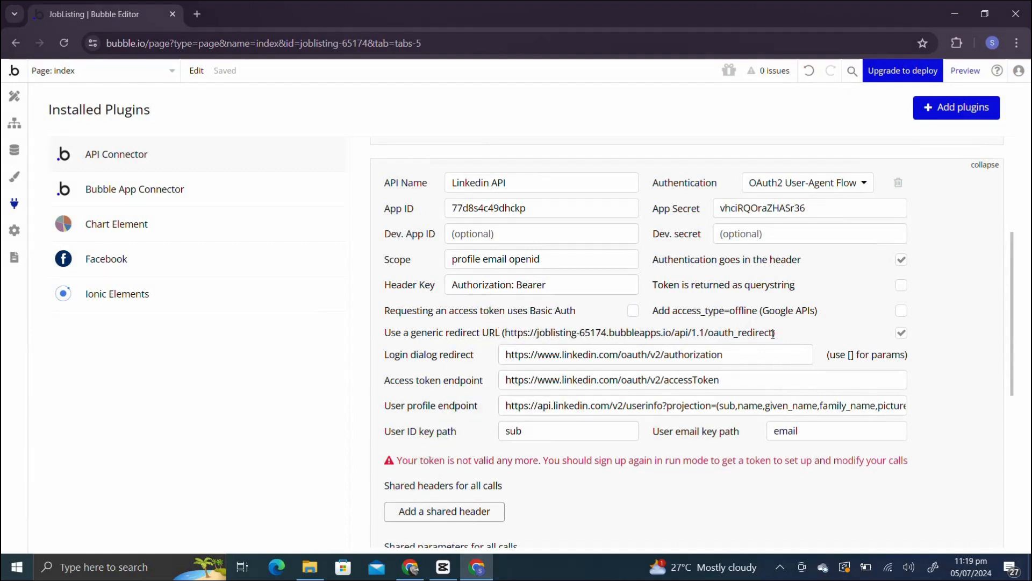
# Copy Bubble's generic OAuth redirect URL from the LinkedIn API connector settings.
pyautogui.moveTo(506, 310); pyautogui.dragTo(775, 332)
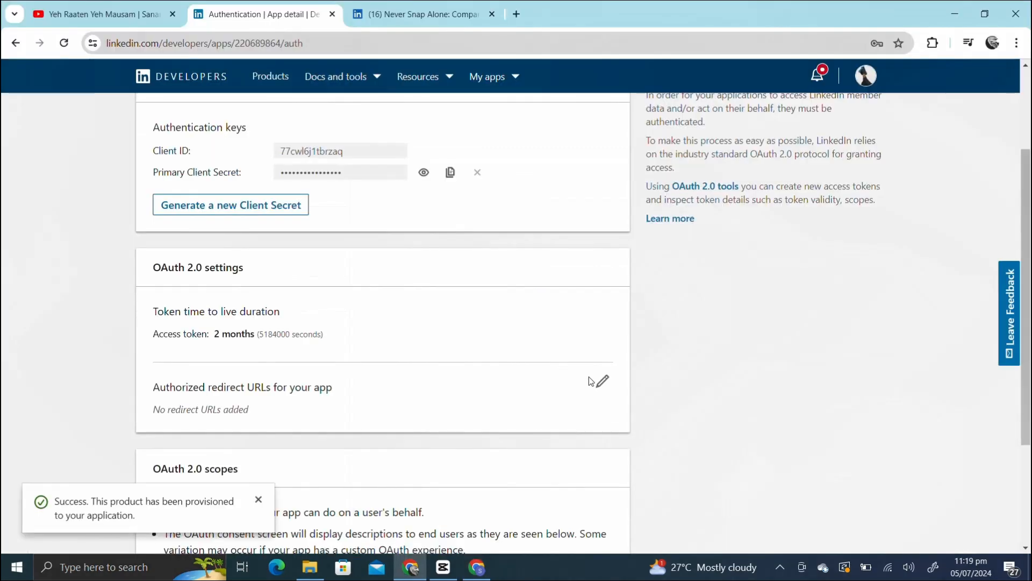
pyautogui.click(602, 381)
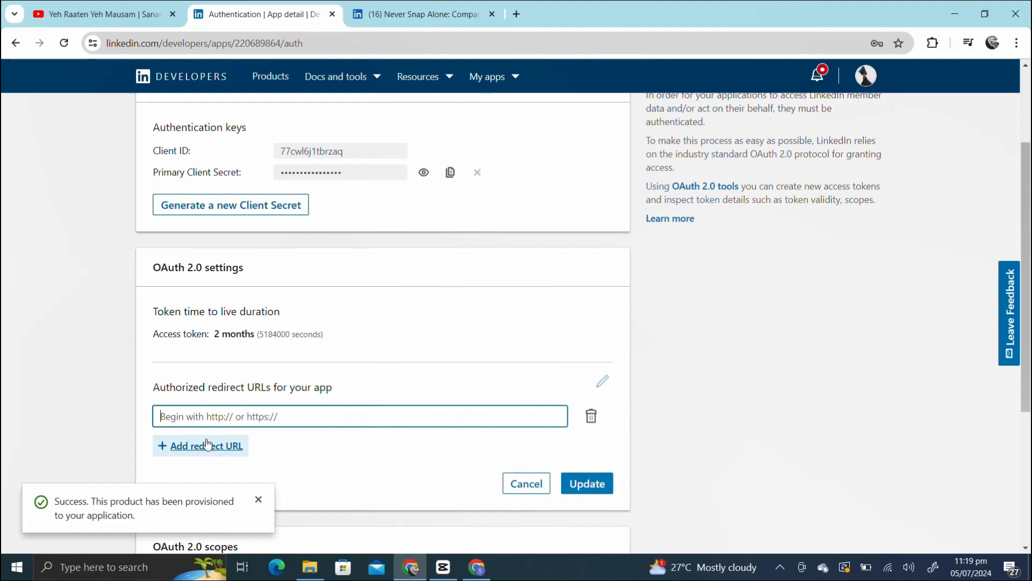
pyautogui.write('https://joblisting-65174.bubbleapps.io/api/1.1/oauth_redirect')
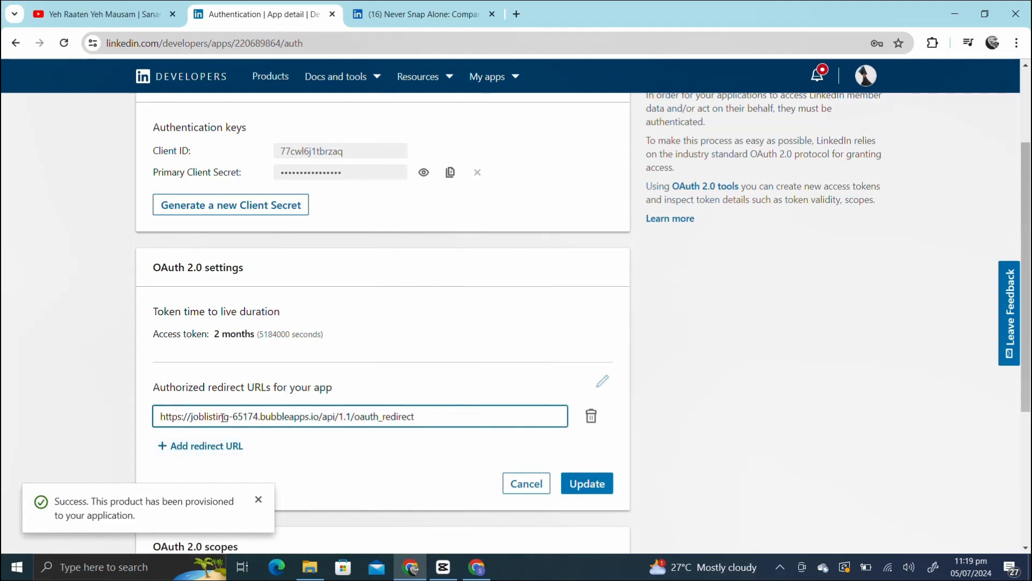
pyautogui.click(587, 483)
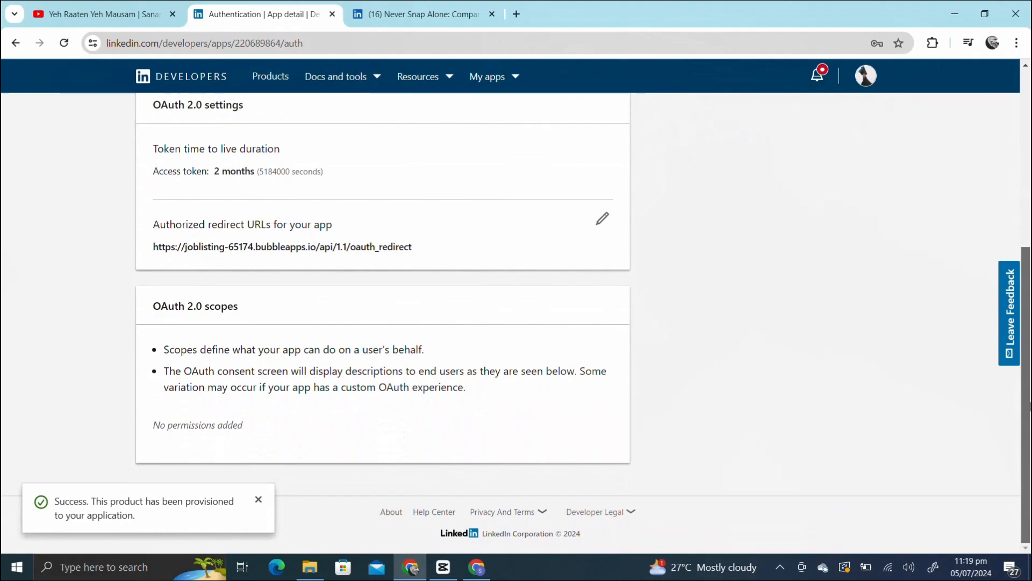
# Copy the app's Client ID and revealed Primary Client Secret.
pyautogui.scroll(3)
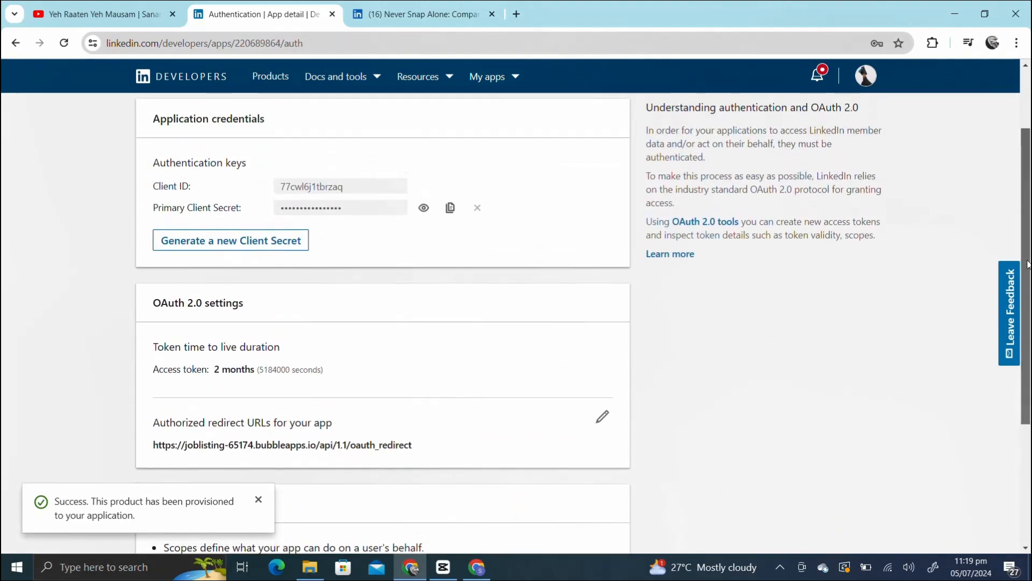
pyautogui.scroll(3)
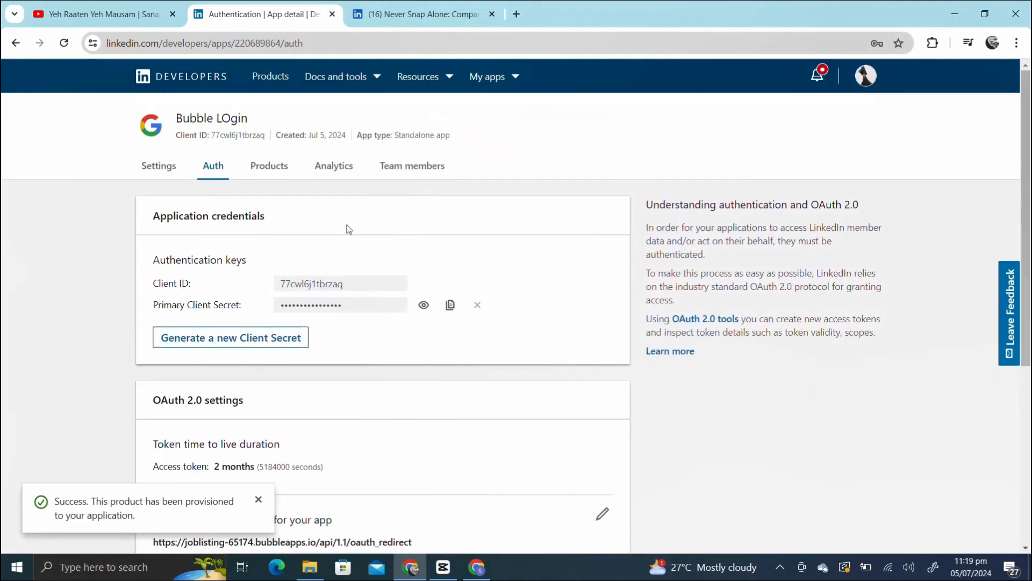
pyautogui.doubleClick(339, 284)
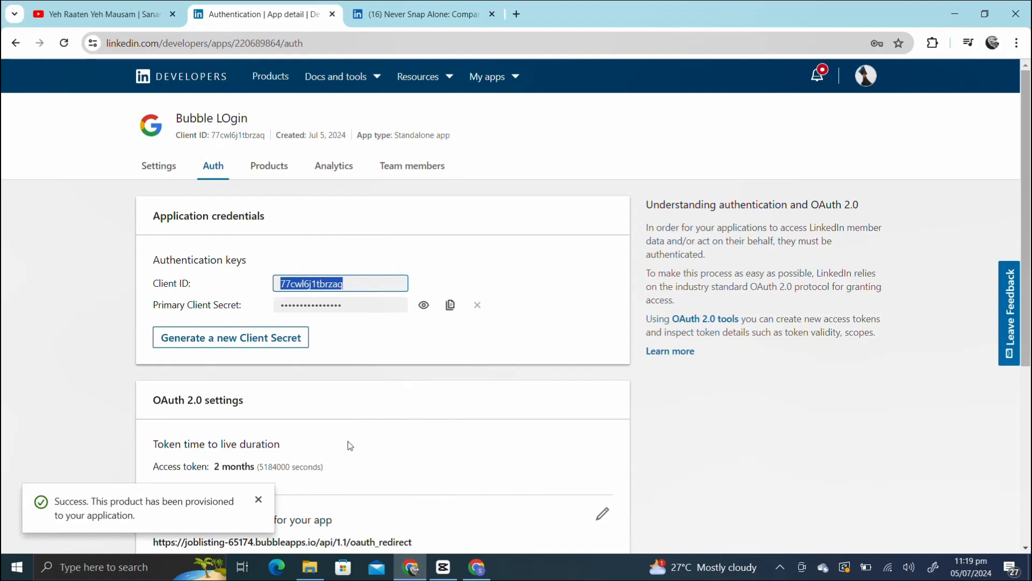
pyautogui.click(423, 305)
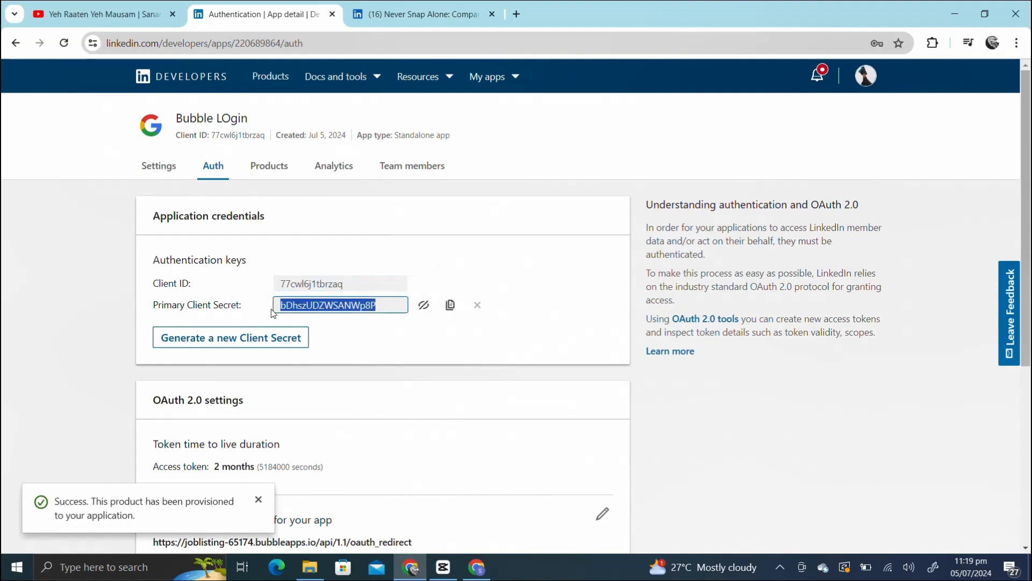
pyautogui.moveTo(396, 466)
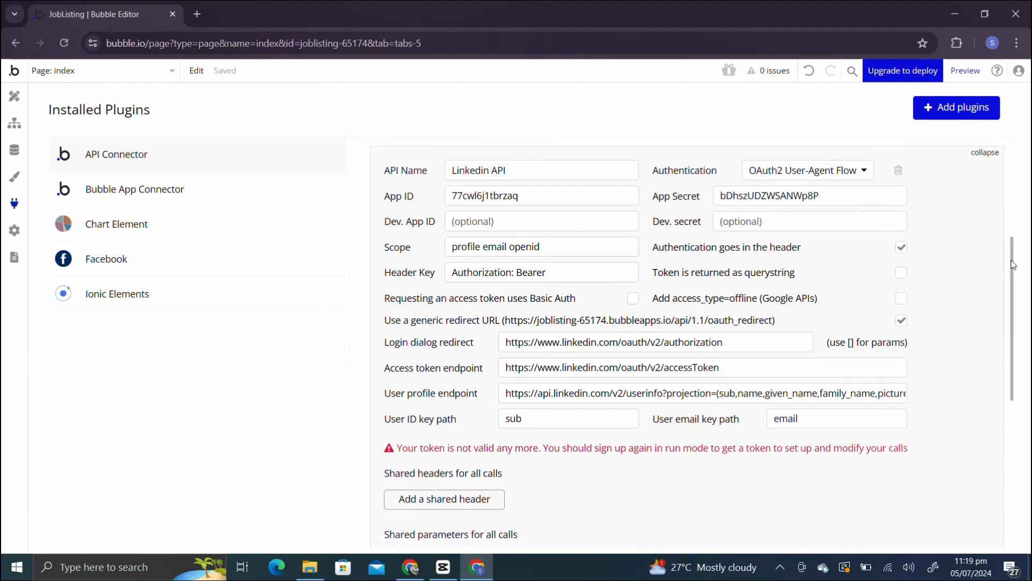
# Rename the connector 'Linkedin login API', confirm OAuth2 User-Agent Flow and check the login redirect URL.
pyautogui.click(552, 170)
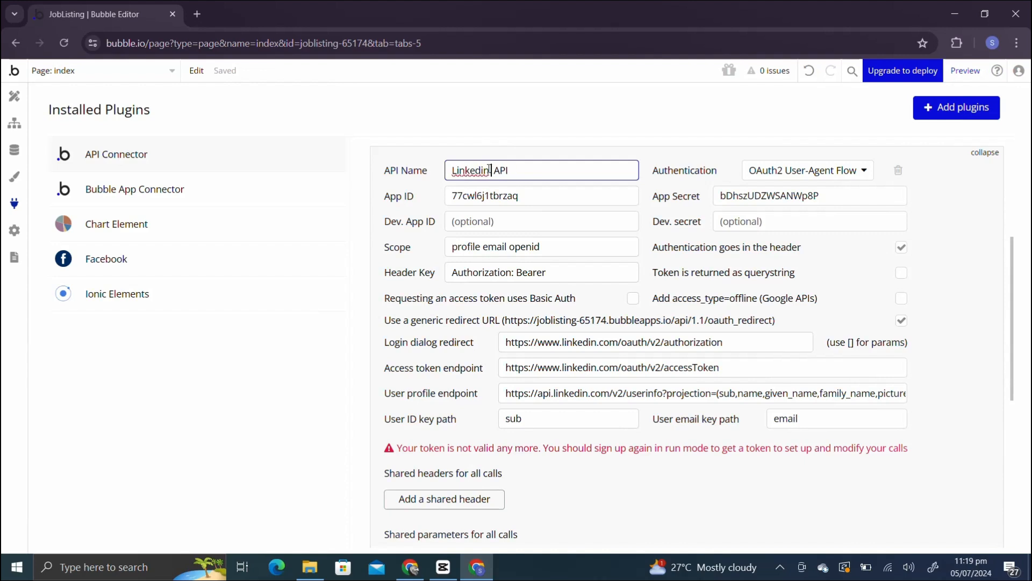
pyautogui.write('login')
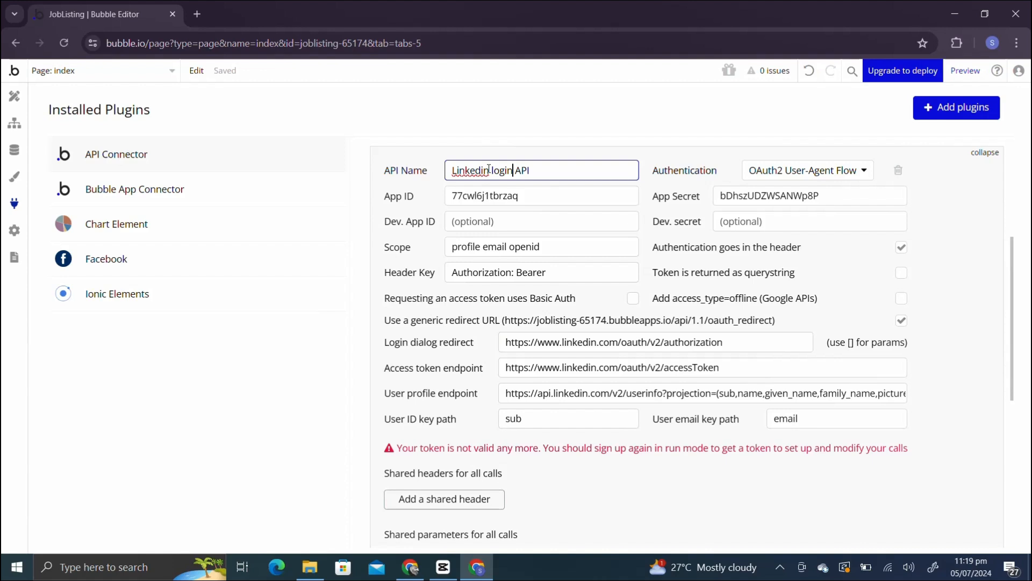
pyautogui.click(808, 170)
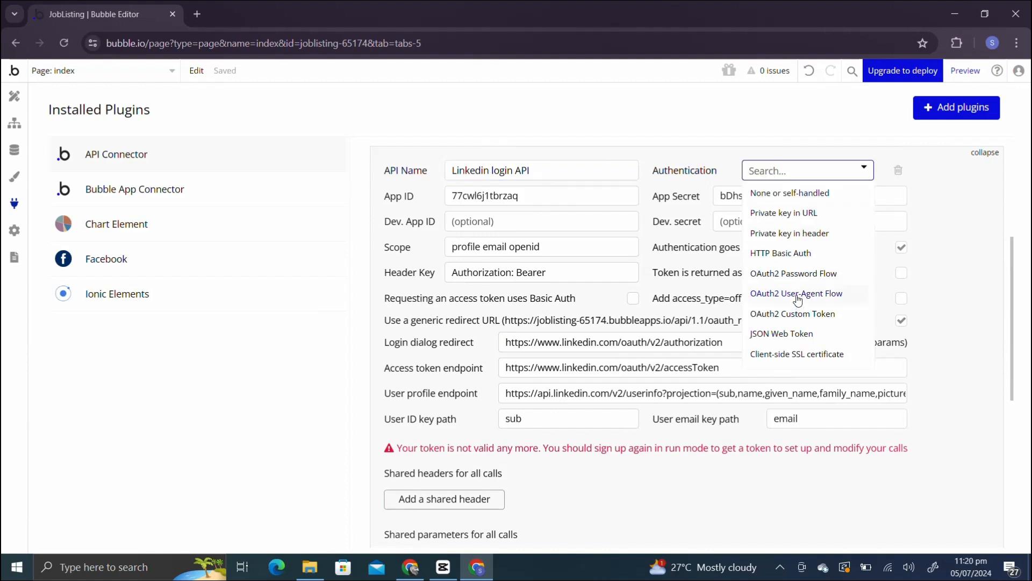
pyautogui.click(796, 292)
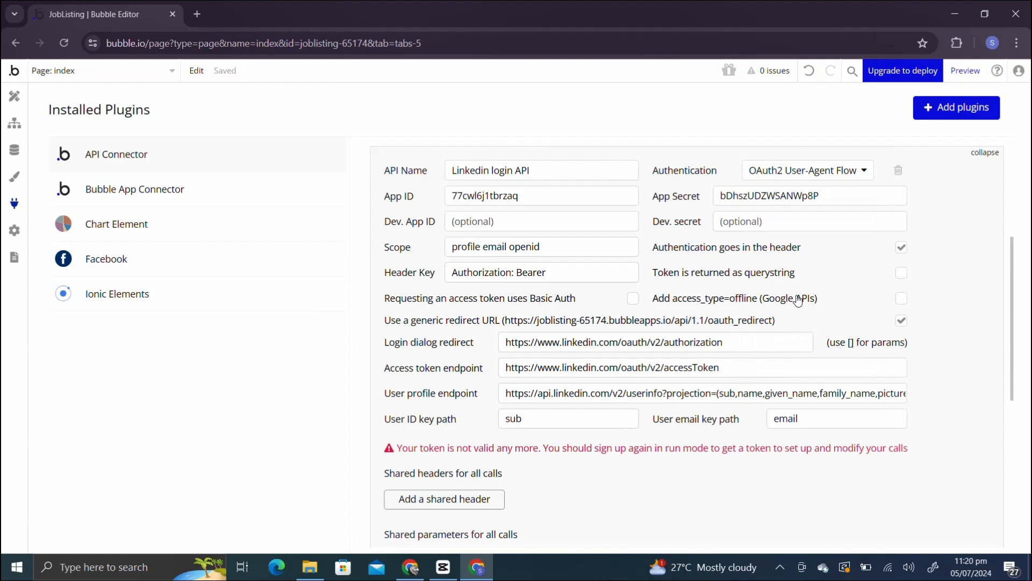
pyautogui.click(541, 202)
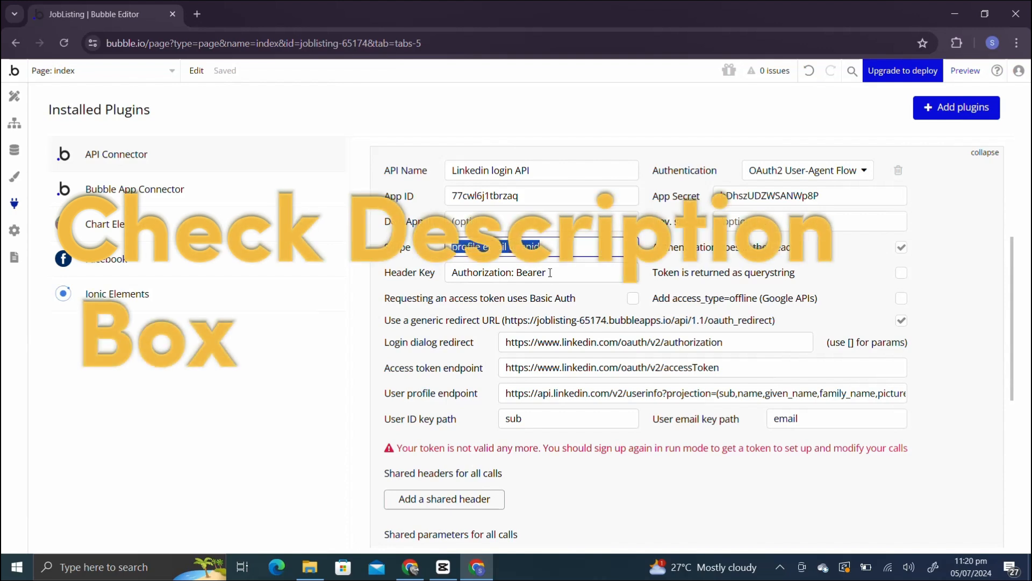
pyautogui.click(541, 272)
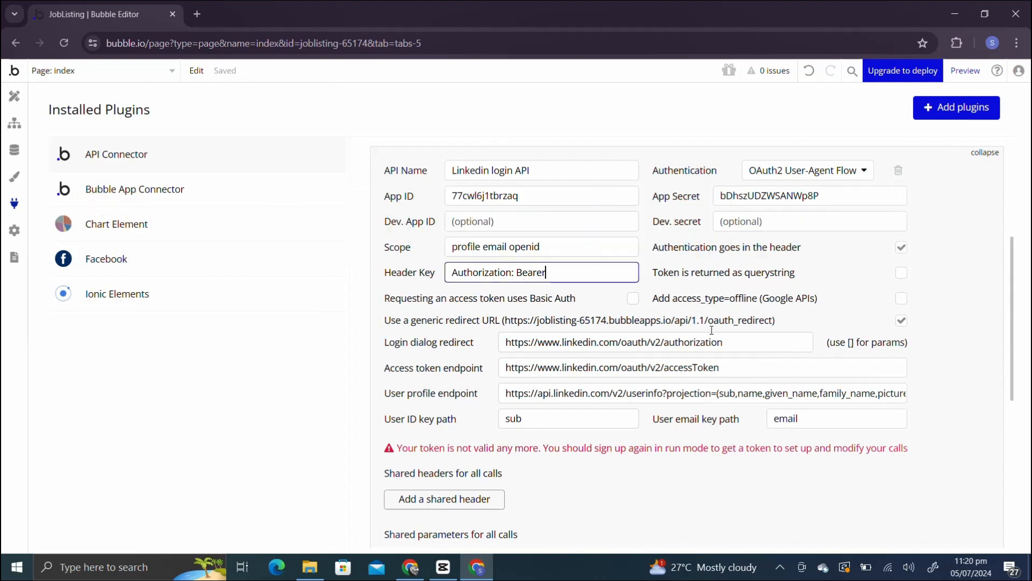
pyautogui.moveTo(902, 254)
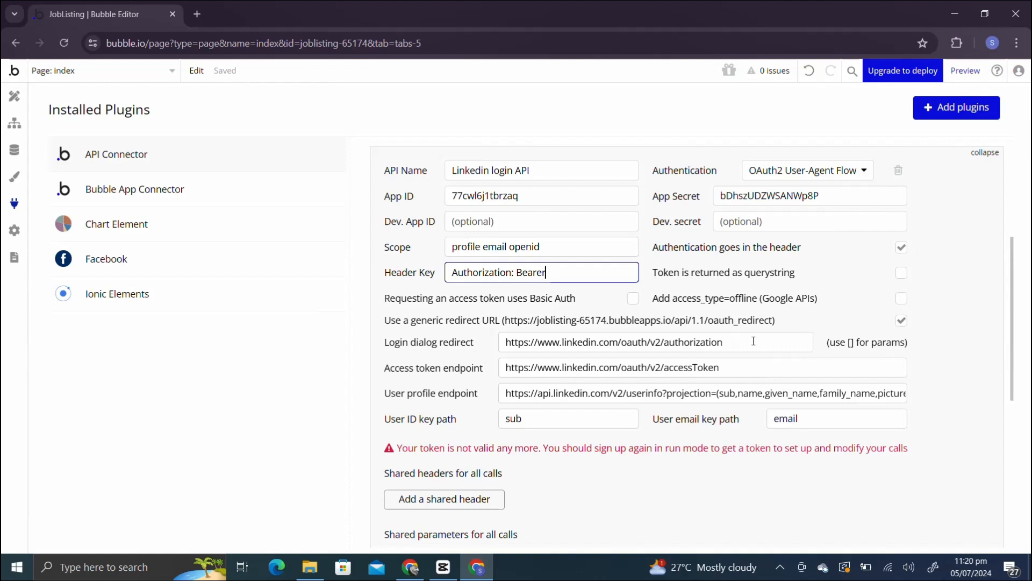
pyautogui.tripleClick(613, 342)
pyautogui.write('link')
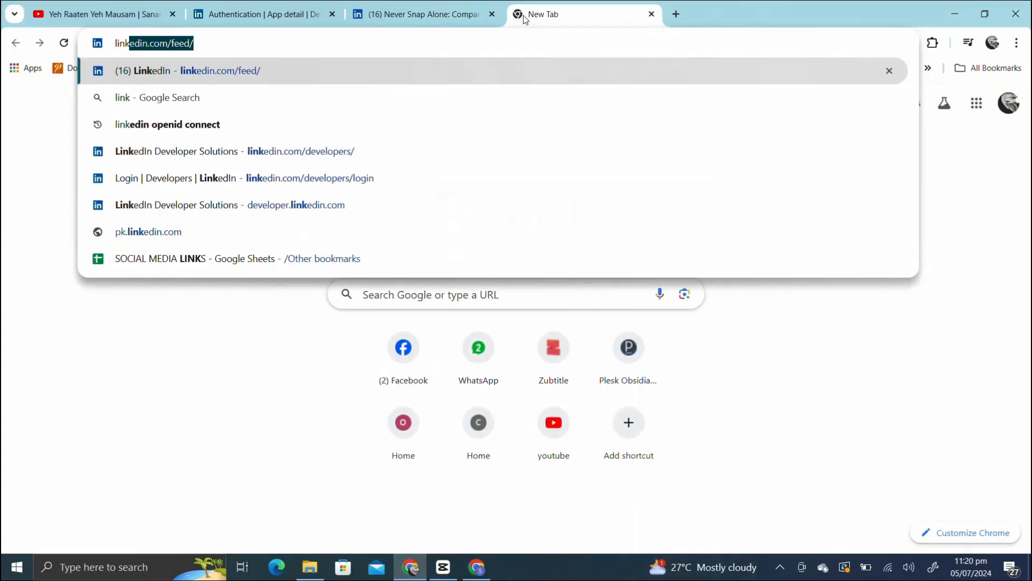
pyautogui.moveTo(462, 123)
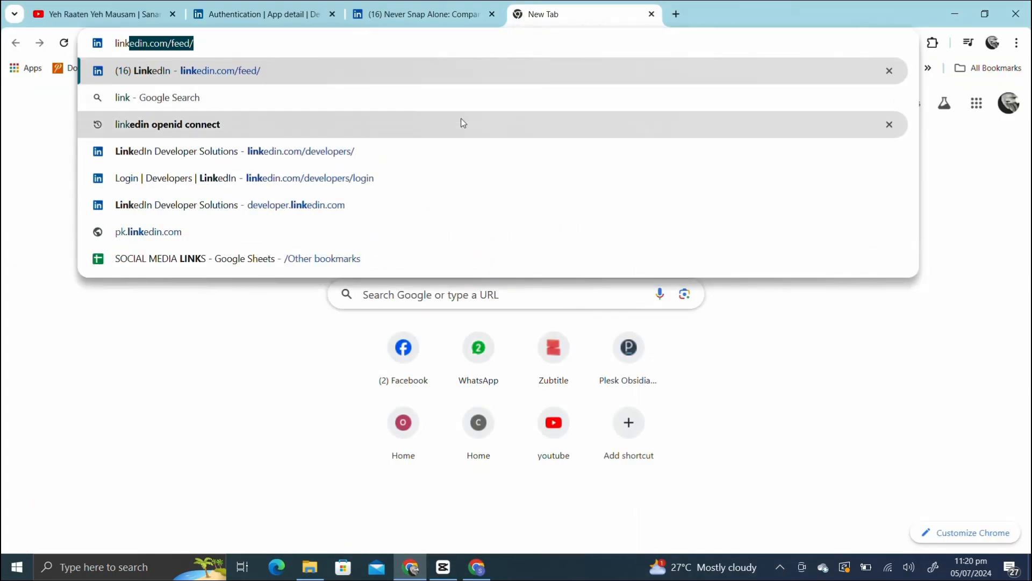
# Search linkedin openid connect and open Microsoft Learn's Sign In with LinkedIn article.
pyautogui.click(167, 125)
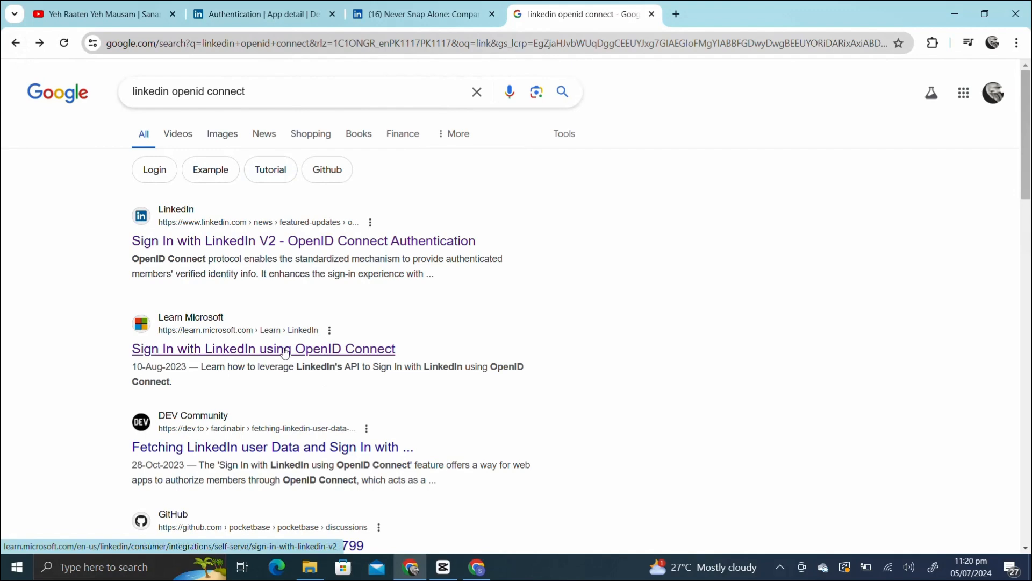
pyautogui.moveTo(278, 338)
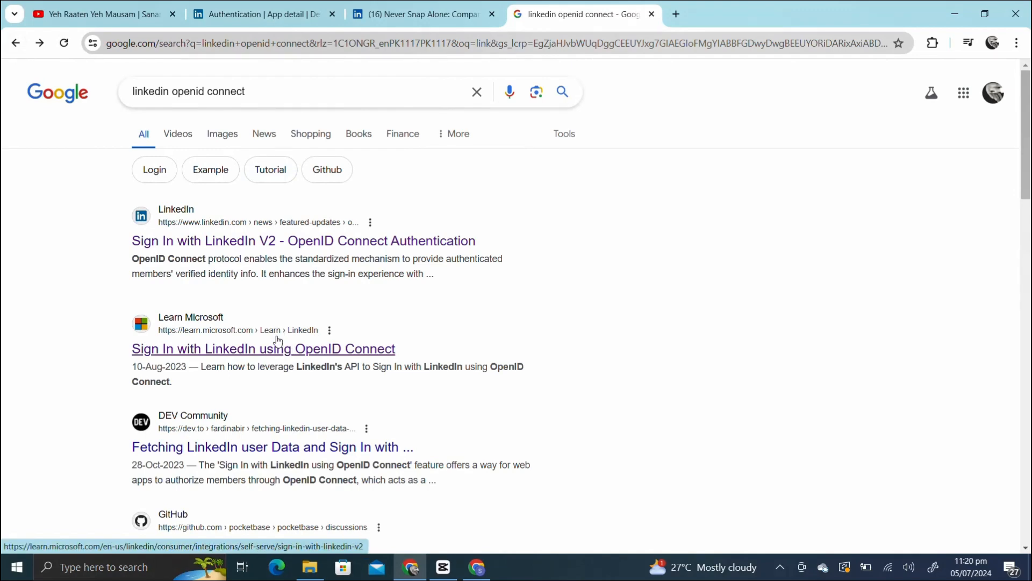
pyautogui.click(262, 349)
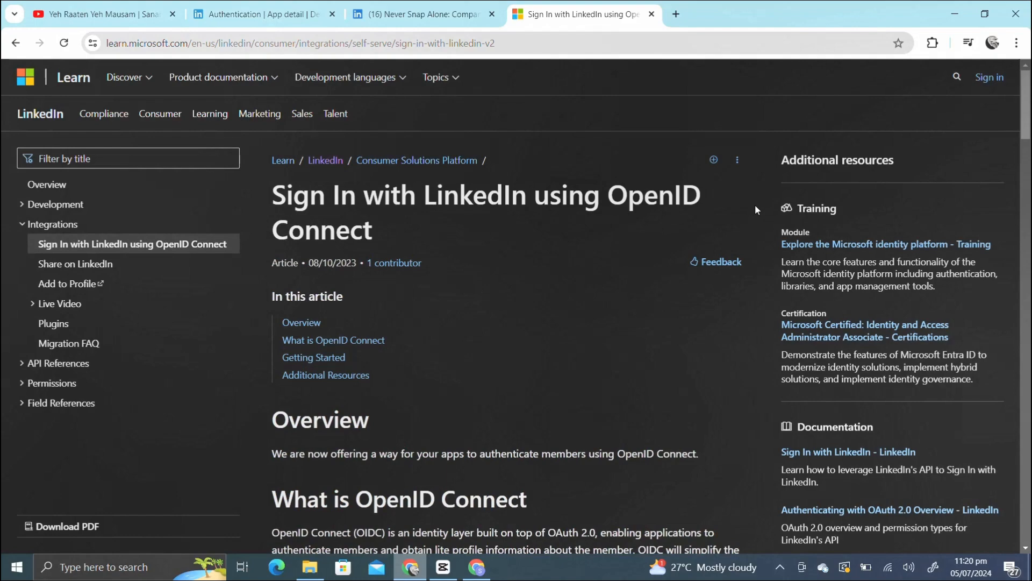
pyautogui.moveTo(1024, 134)
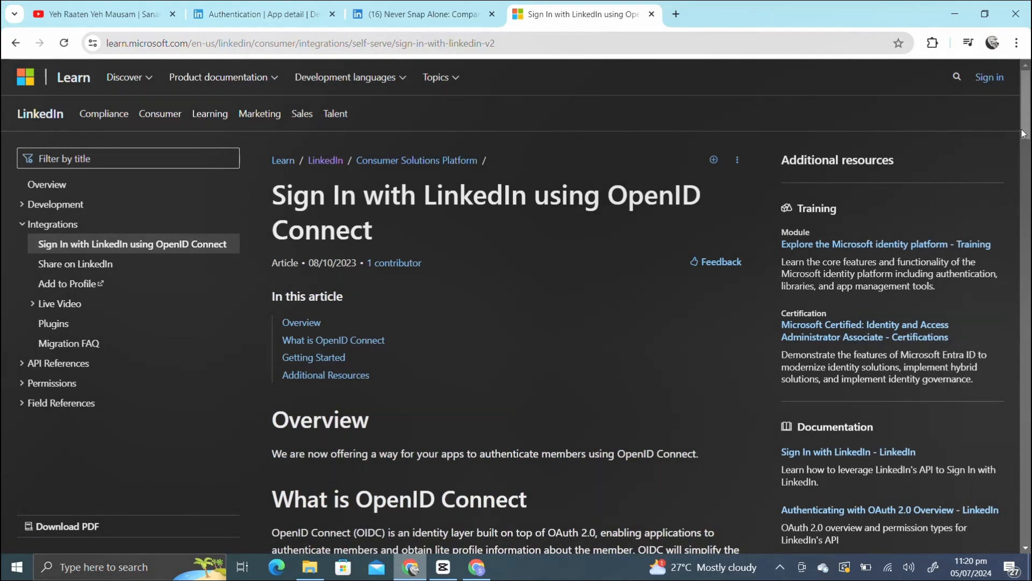
pyautogui.scroll(-3)
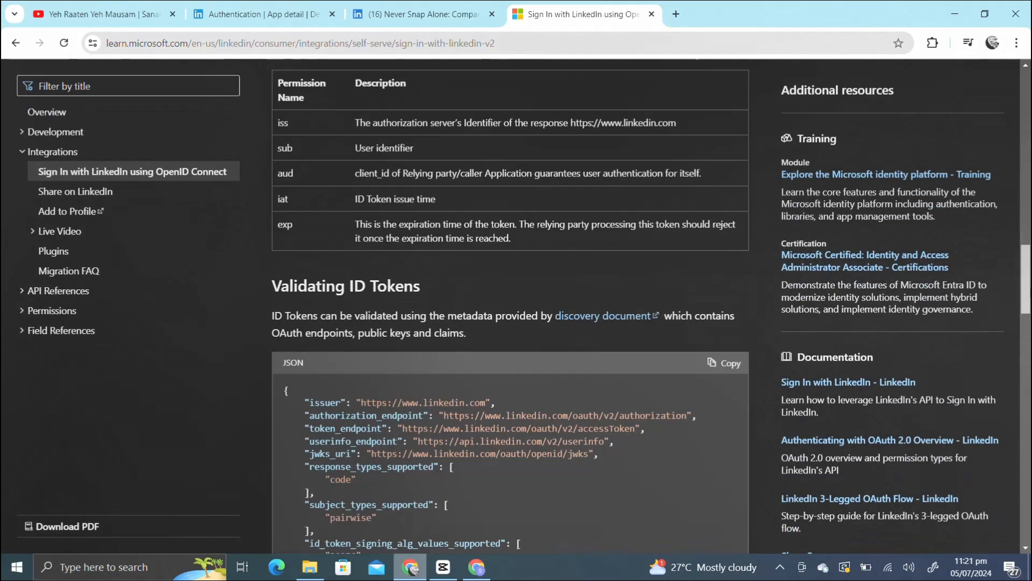
pyautogui.scroll(-3)
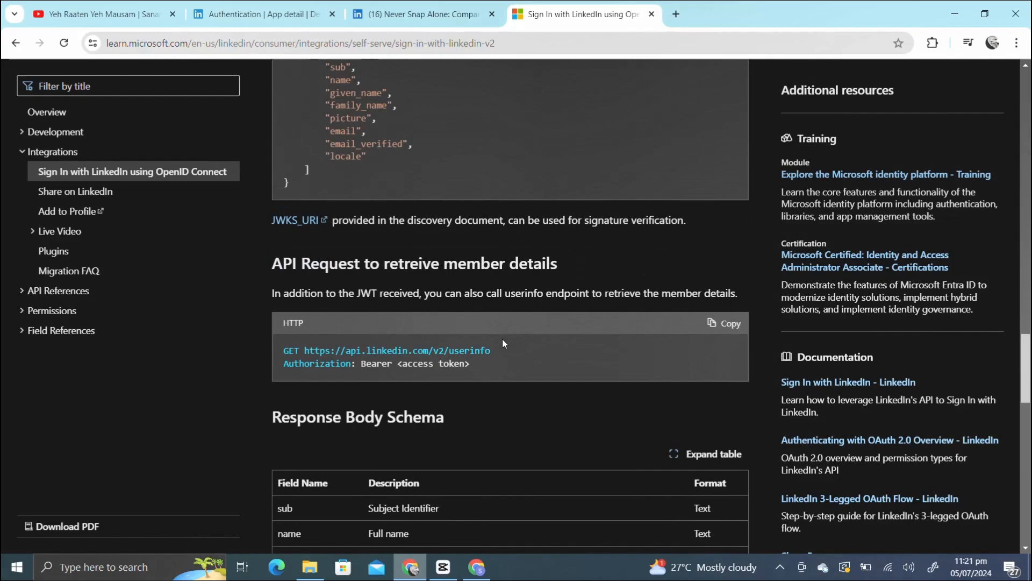
pyautogui.scroll(-3)
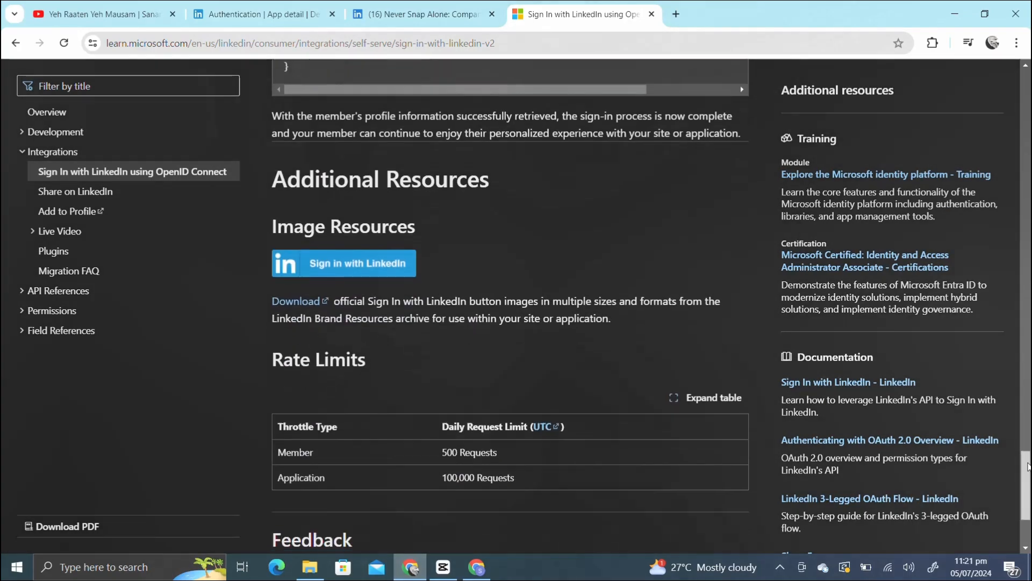
pyautogui.scroll(3)
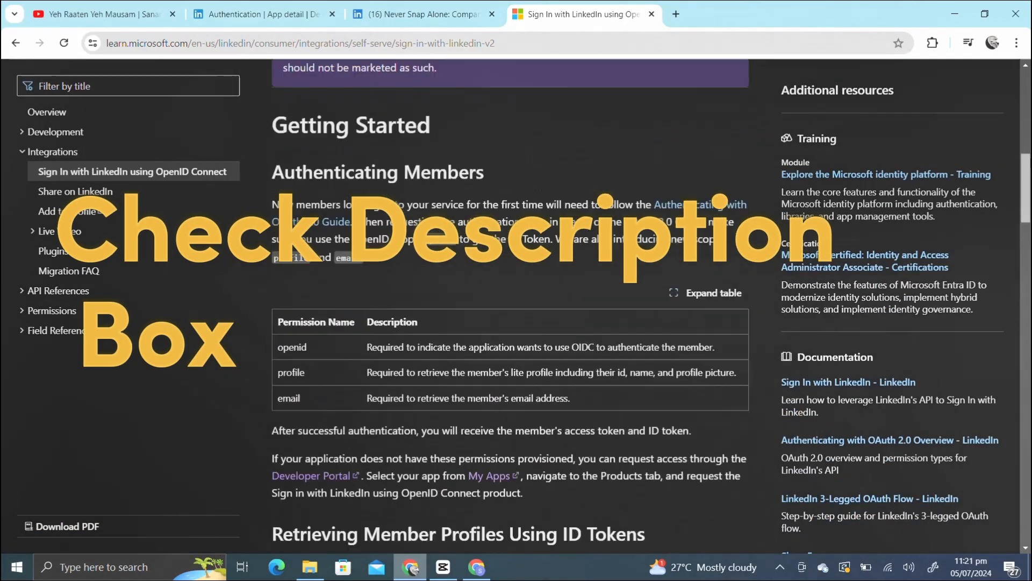
pyautogui.scroll(-3)
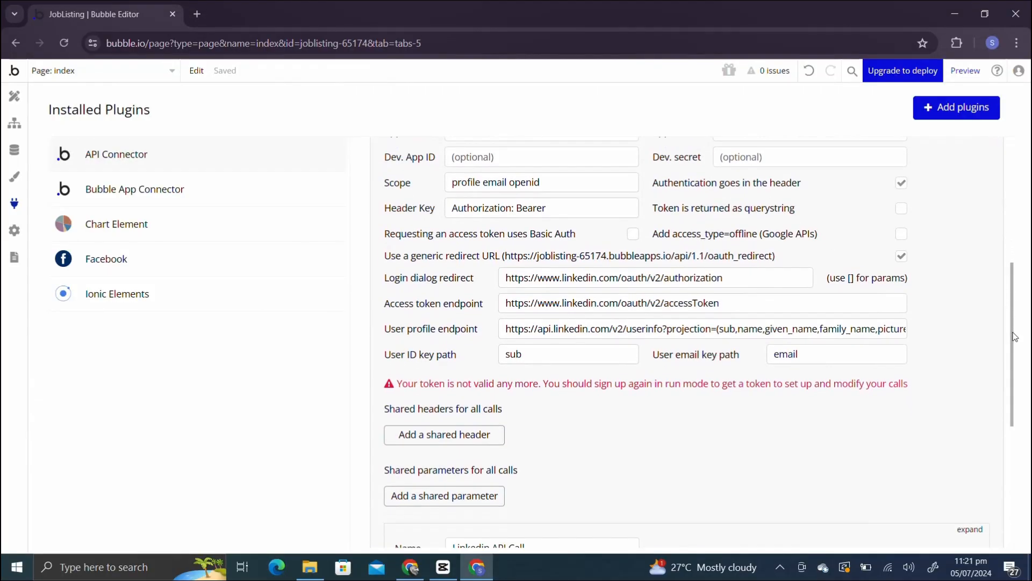
# Review the Linkedin API Call's name and projection parameter value in the API Connector.
pyautogui.scroll(-3)
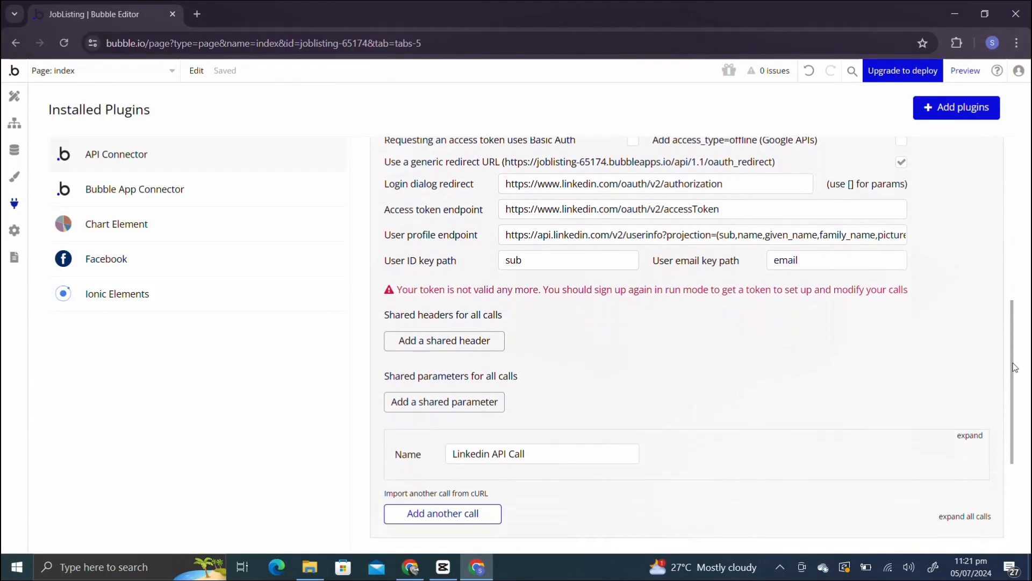
pyautogui.click(967, 435)
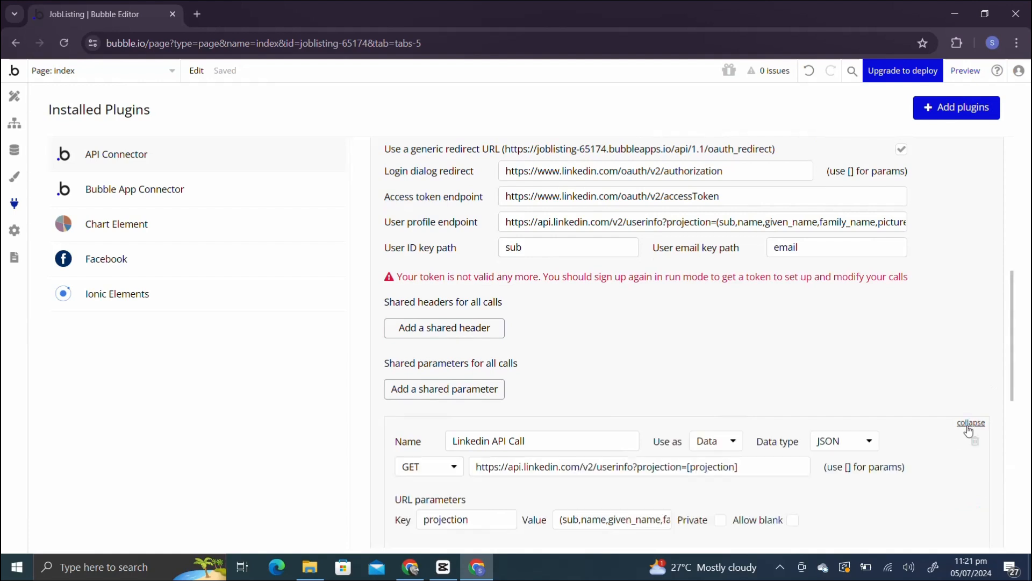
pyautogui.click(542, 440)
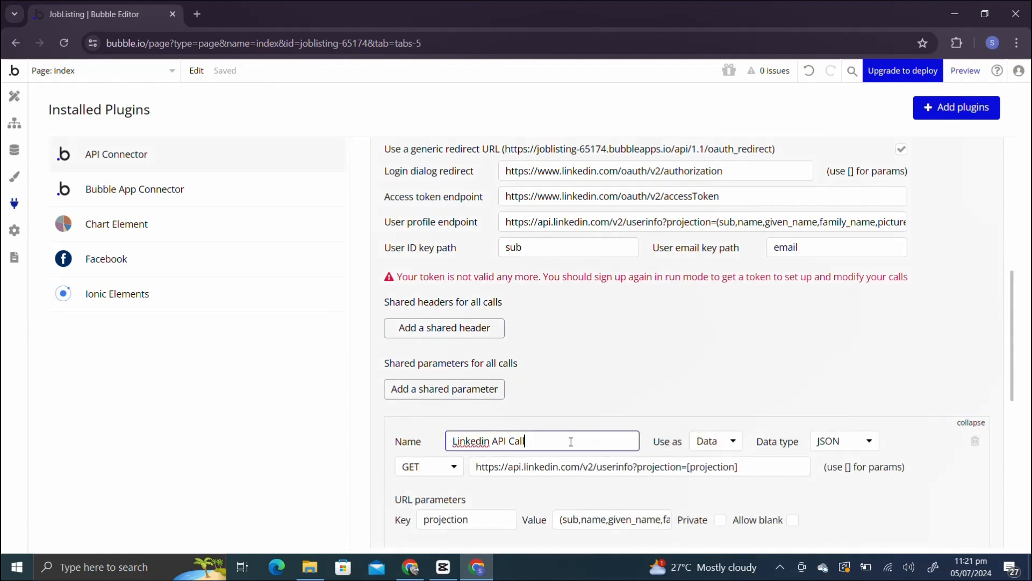
pyautogui.tripleClick(489, 441)
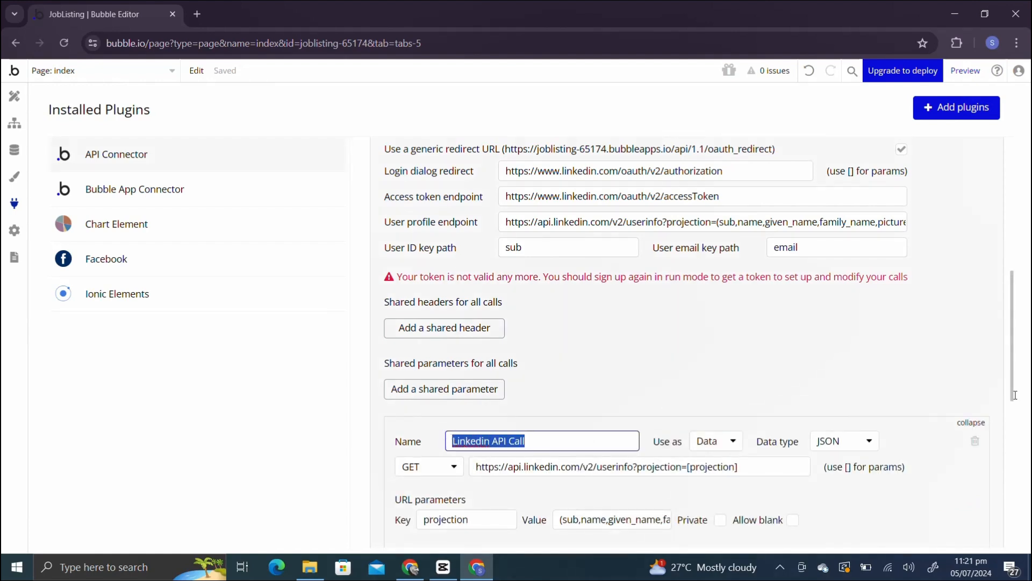
pyautogui.scroll(-3)
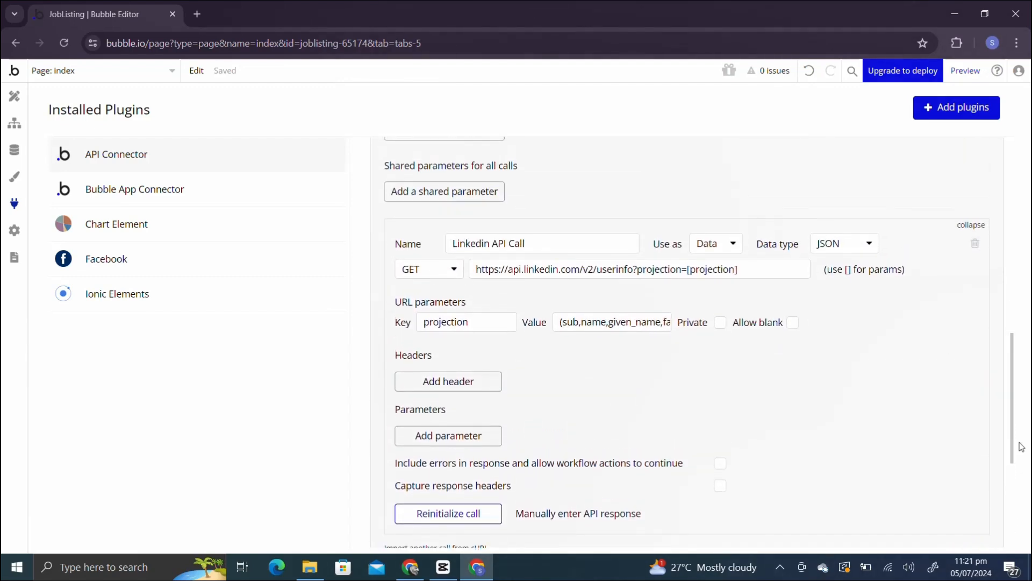
pyautogui.moveTo(1015, 368)
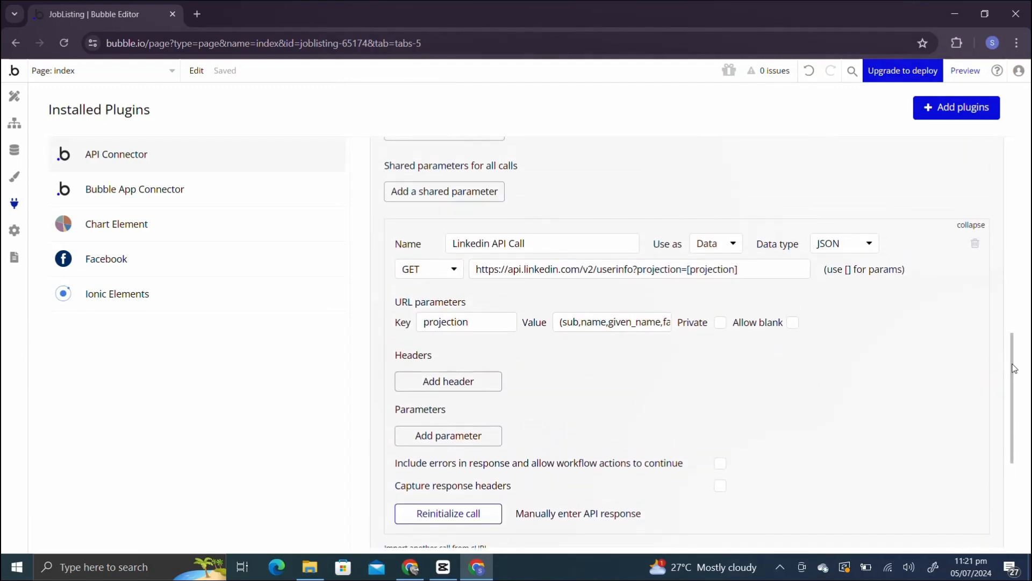
pyautogui.scroll(3)
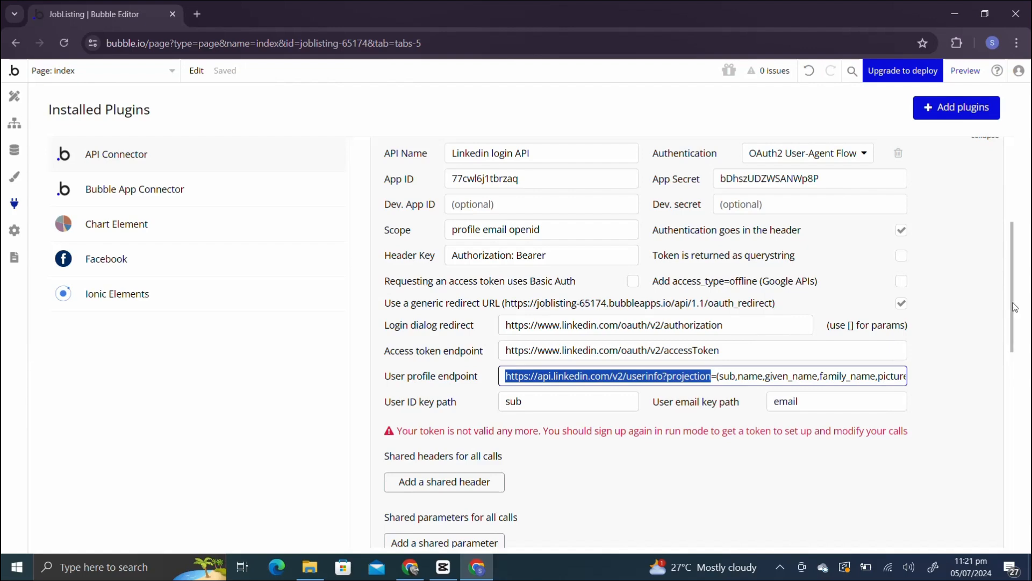
pyautogui.scroll(-3)
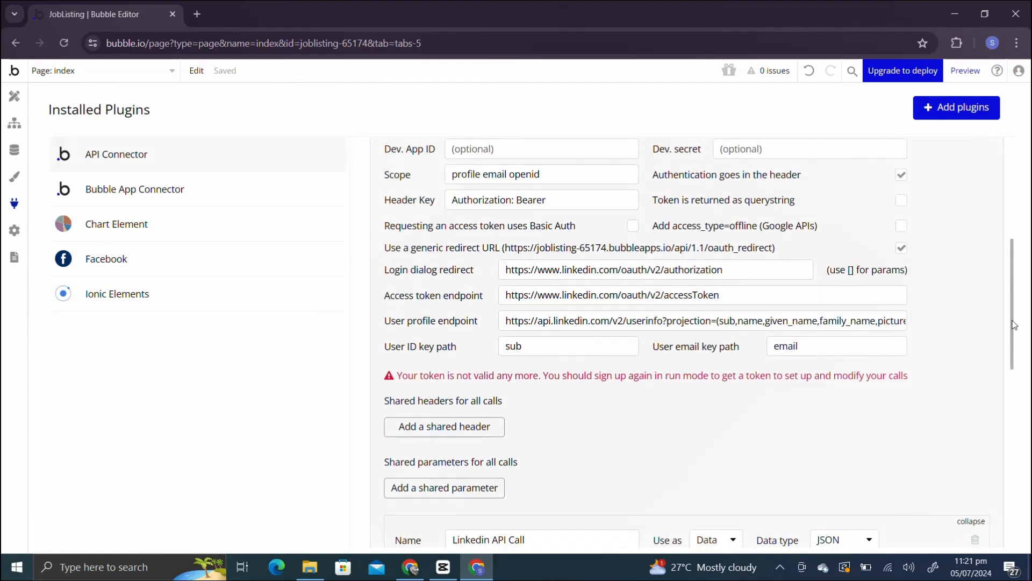
pyautogui.scroll(-3)
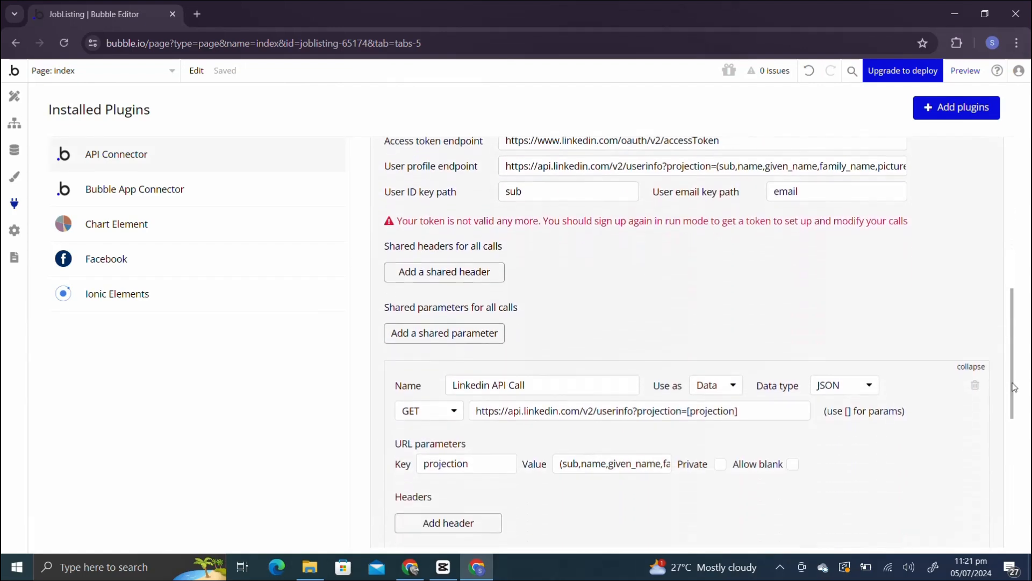
pyautogui.scroll(-3)
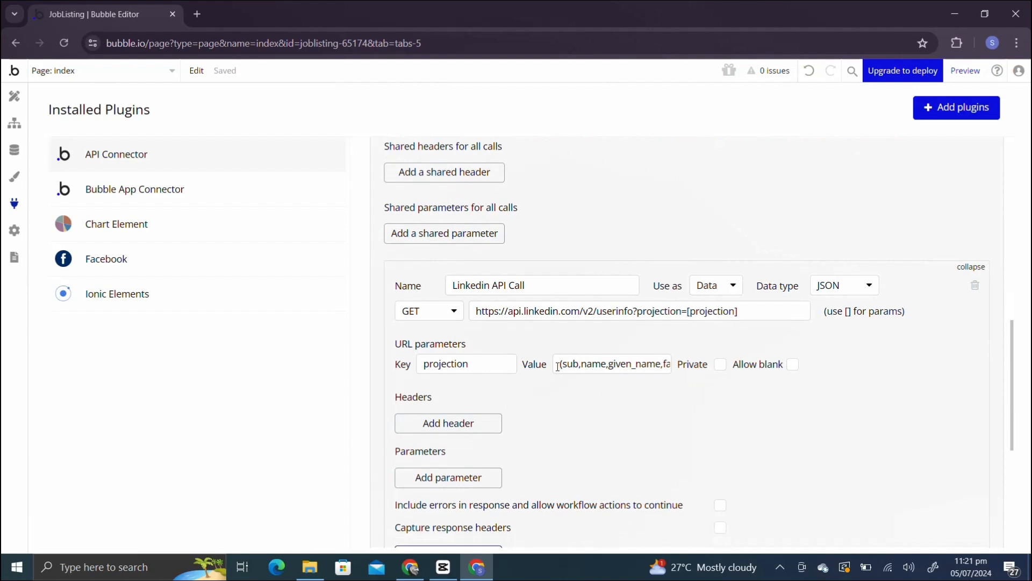
pyautogui.tripleClick(611, 363)
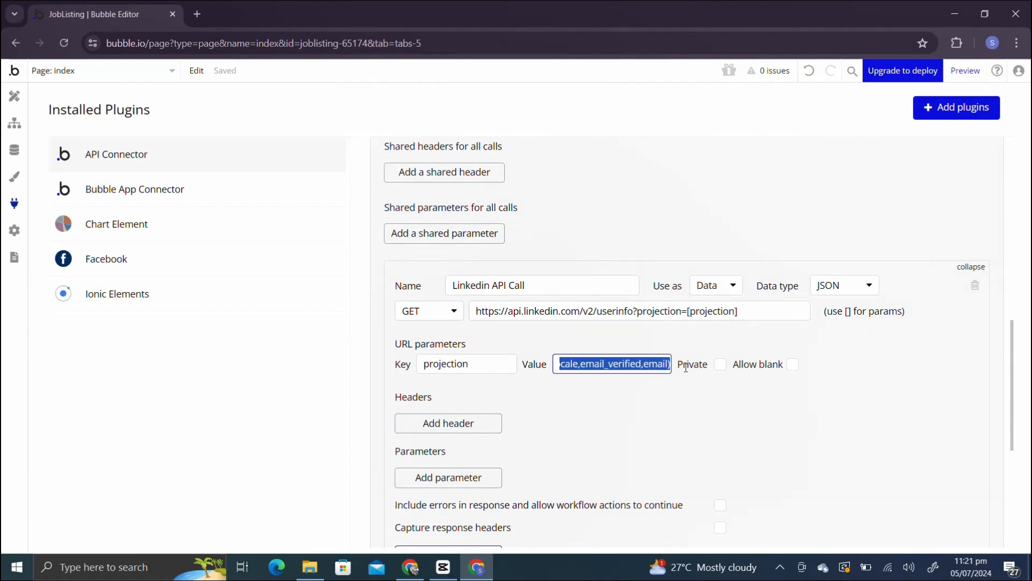
# Reinitialize the Linkedin API Call and dismiss the 401 invalid access token error.
pyautogui.scroll(-3)
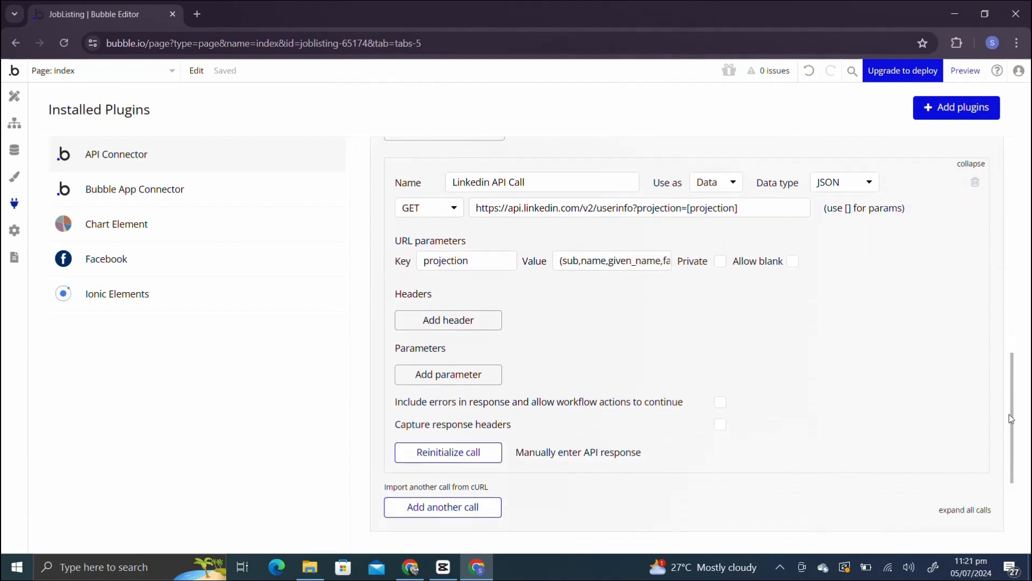
pyautogui.scroll(-3)
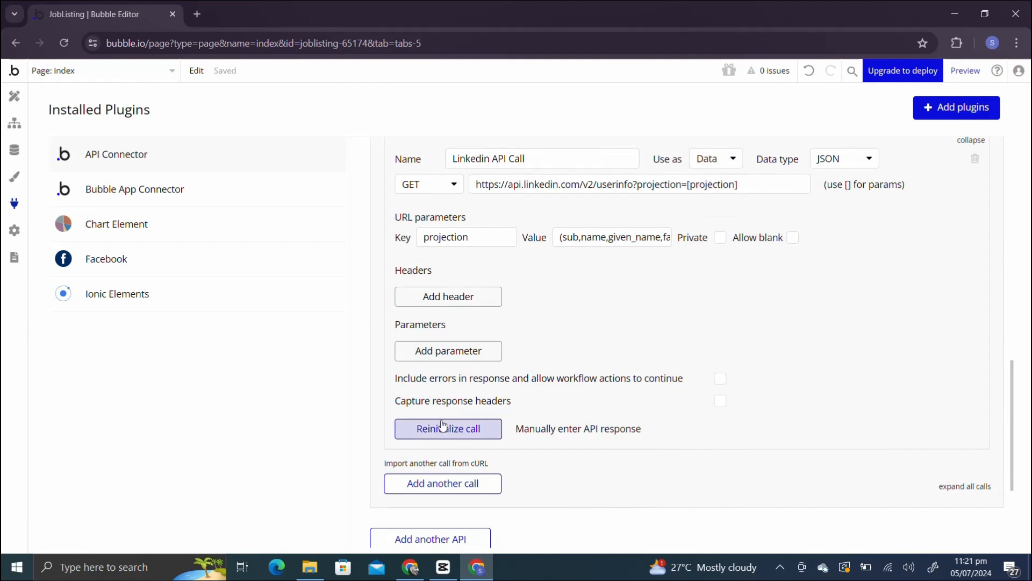
pyautogui.click(447, 428)
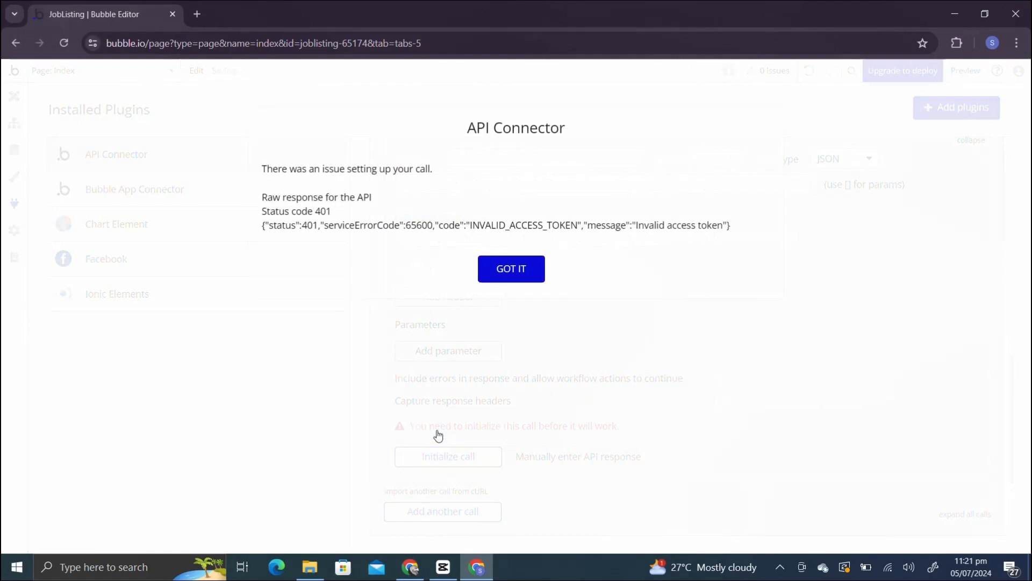
pyautogui.click(512, 269)
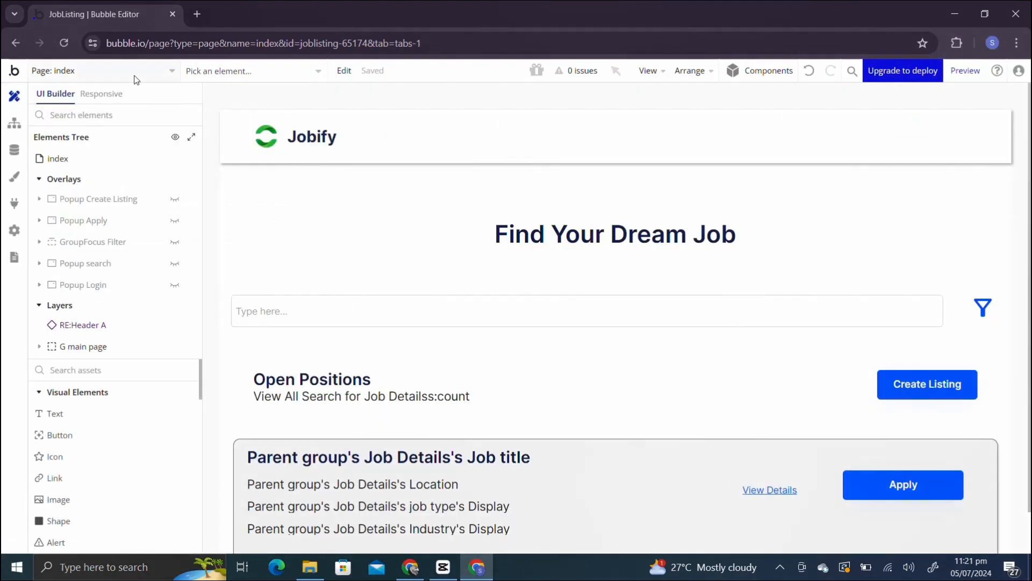
# Select the LinkedIn icon (Image B) inside RE:Header's Popup Login to show its properties.
pyautogui.click(105, 71)
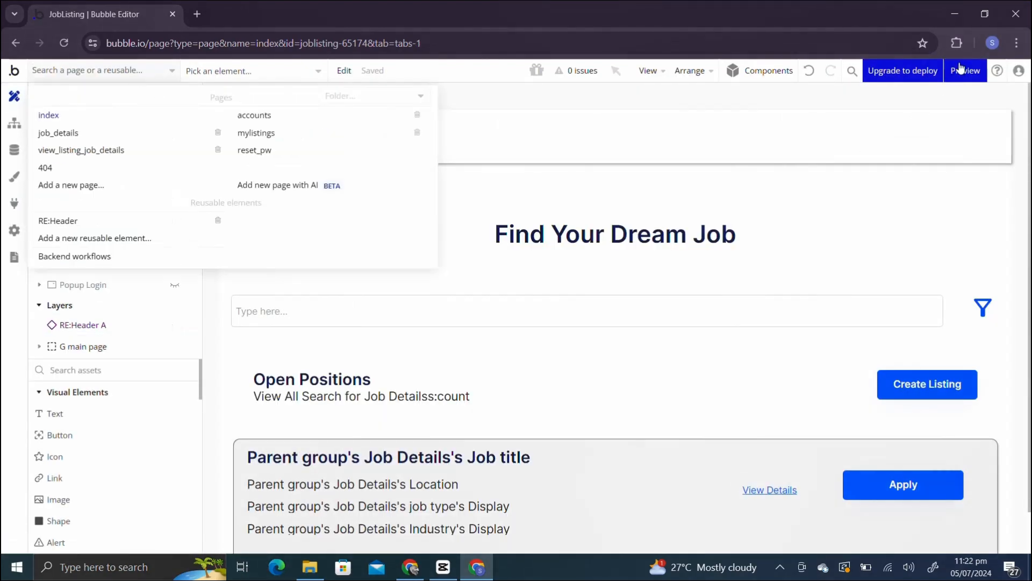
pyautogui.click(965, 71)
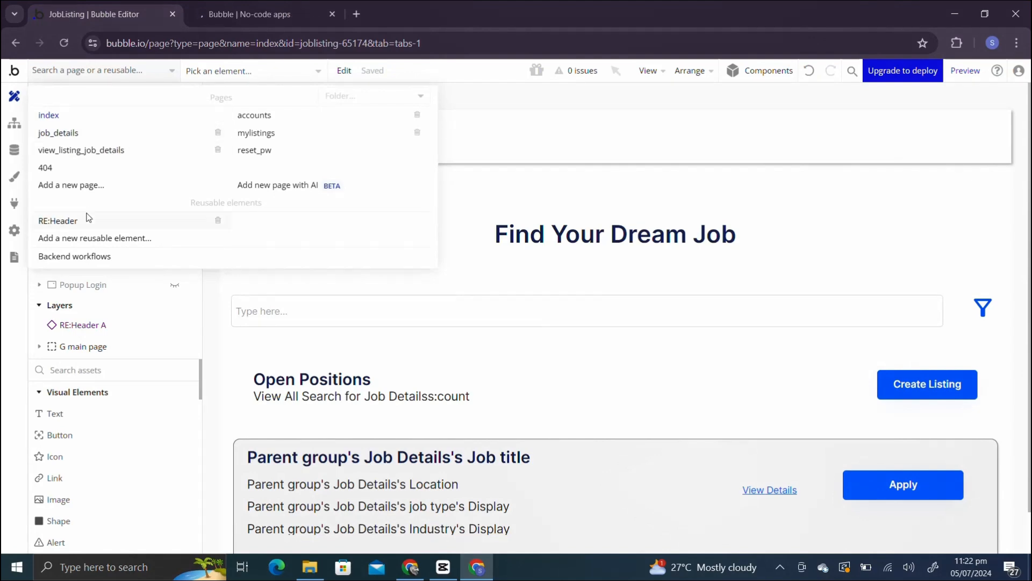
pyautogui.click(59, 220)
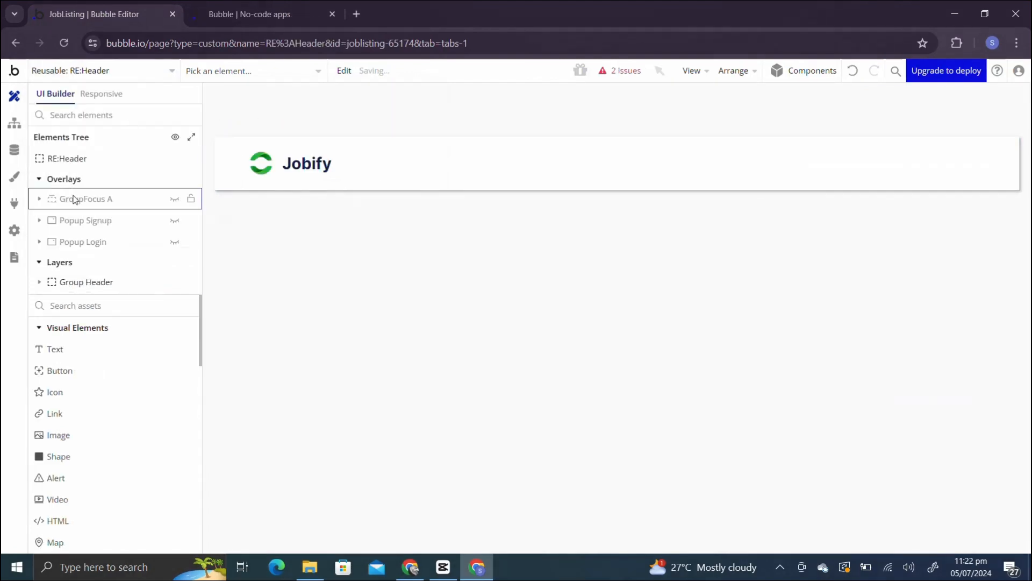
pyautogui.click(175, 242)
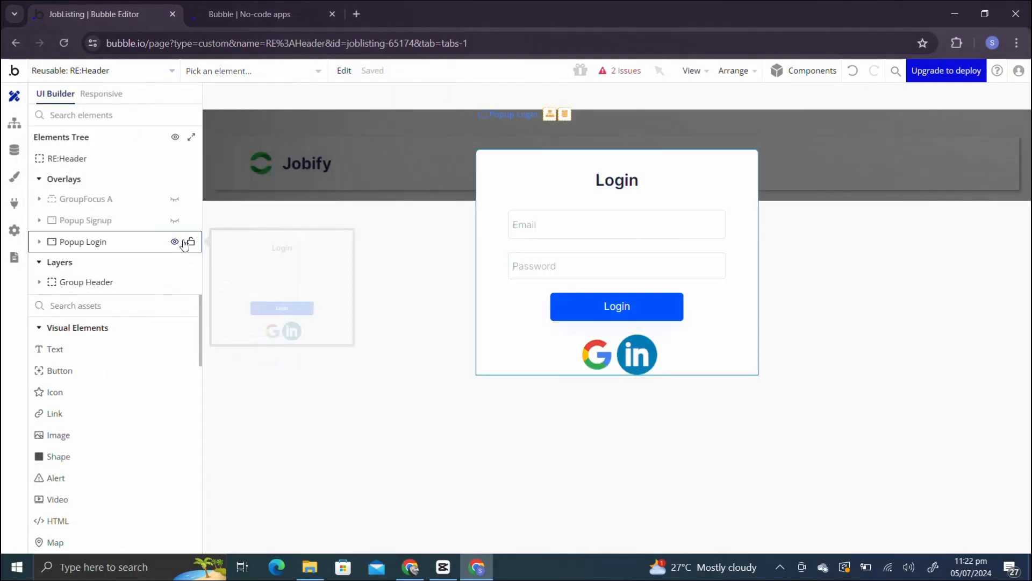
pyautogui.click(637, 355)
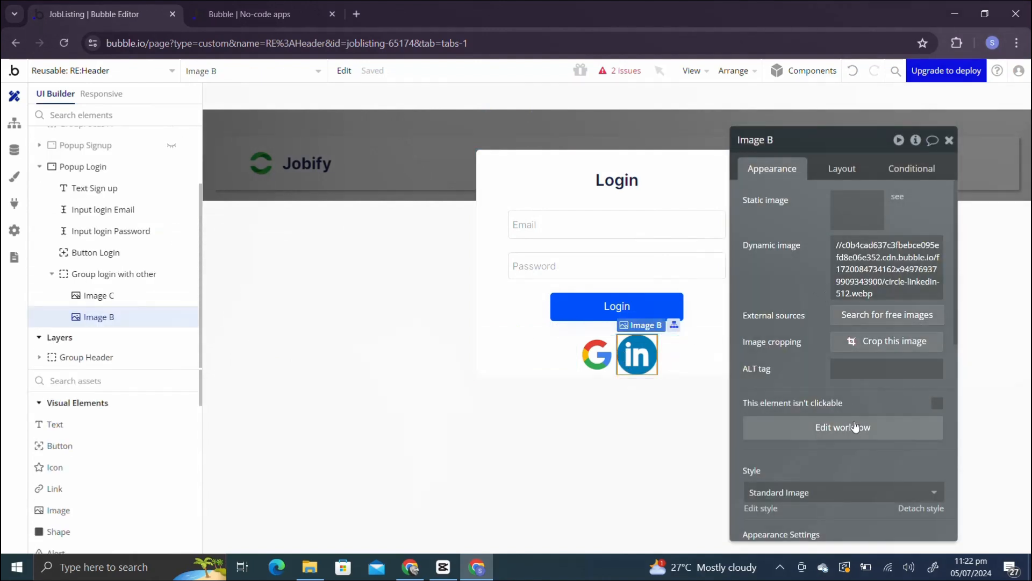
# Set the icon's Signup/login with API step to OAuth provider 'API - Linkedin login API'.
pyautogui.click(843, 427)
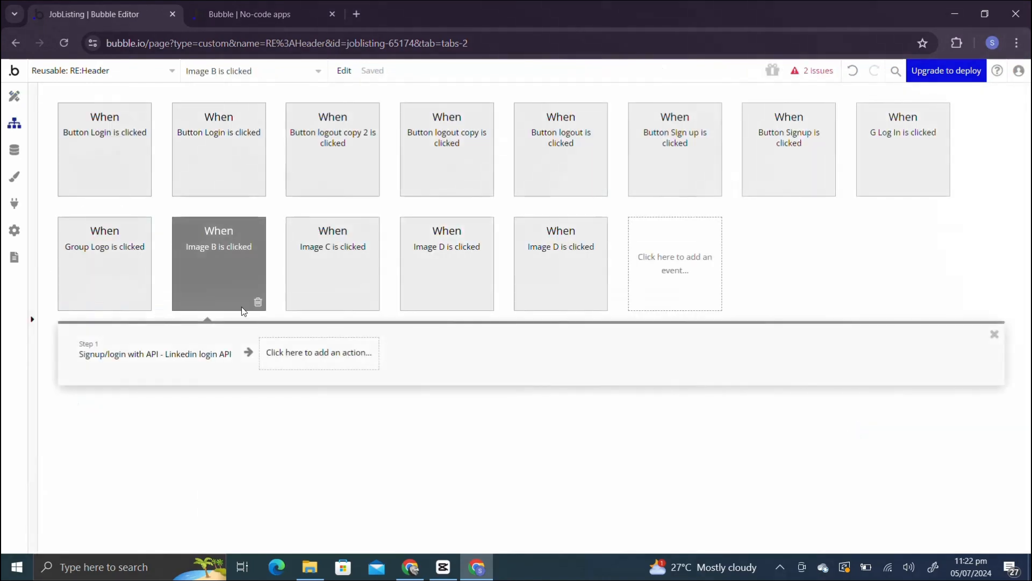
pyautogui.click(155, 354)
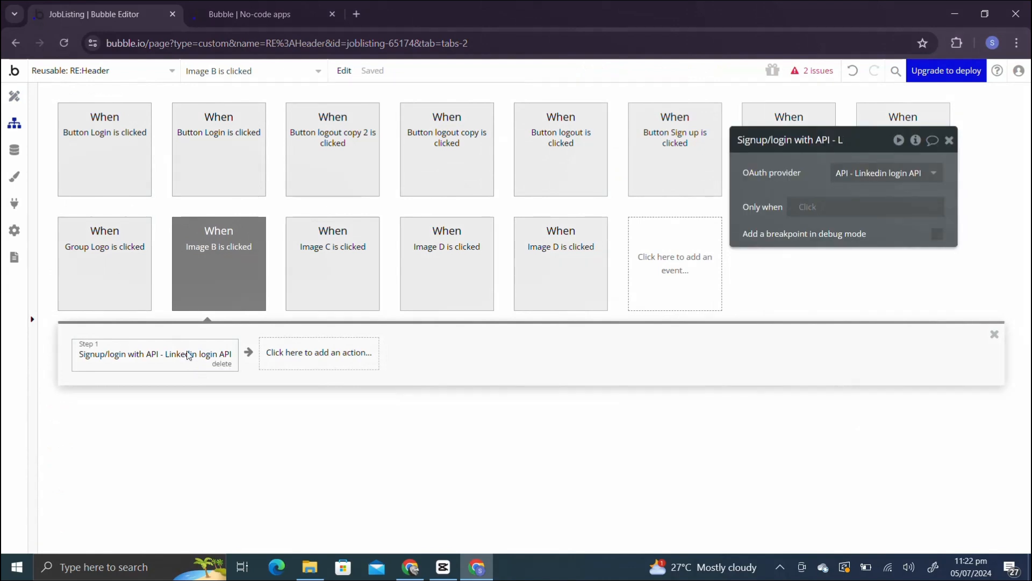
pyautogui.click(886, 172)
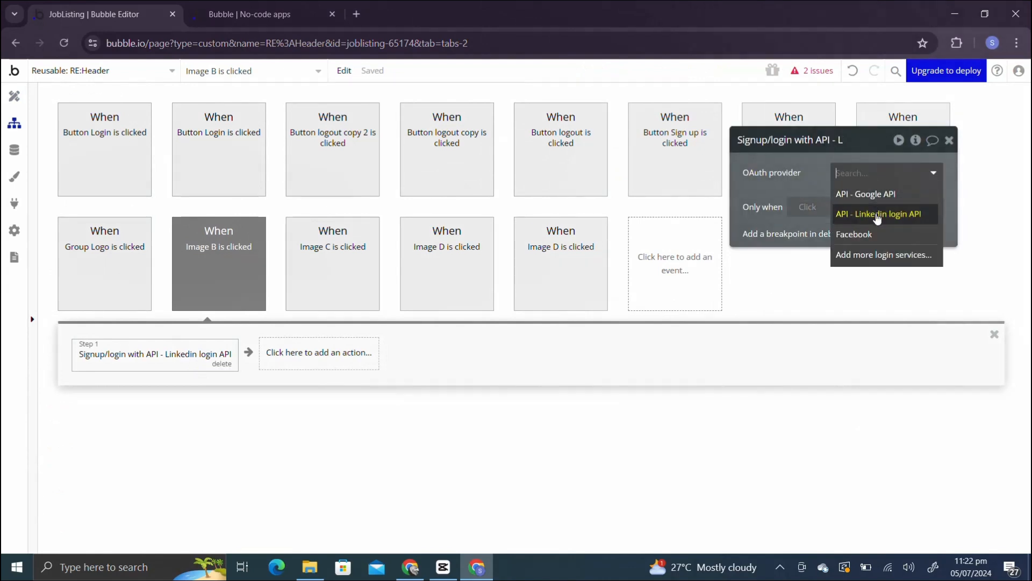
pyautogui.click(879, 213)
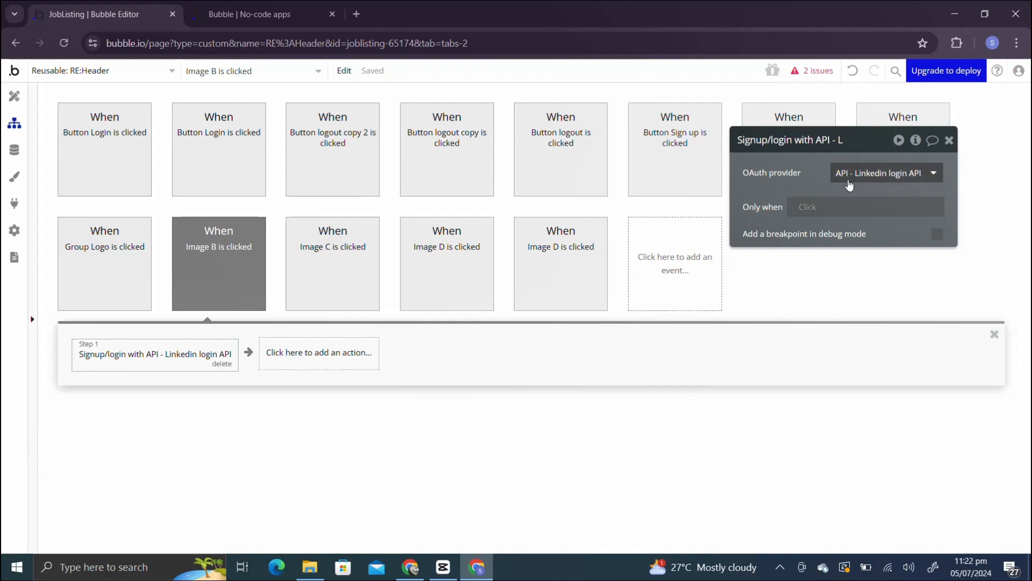
pyautogui.moveTo(78, 105)
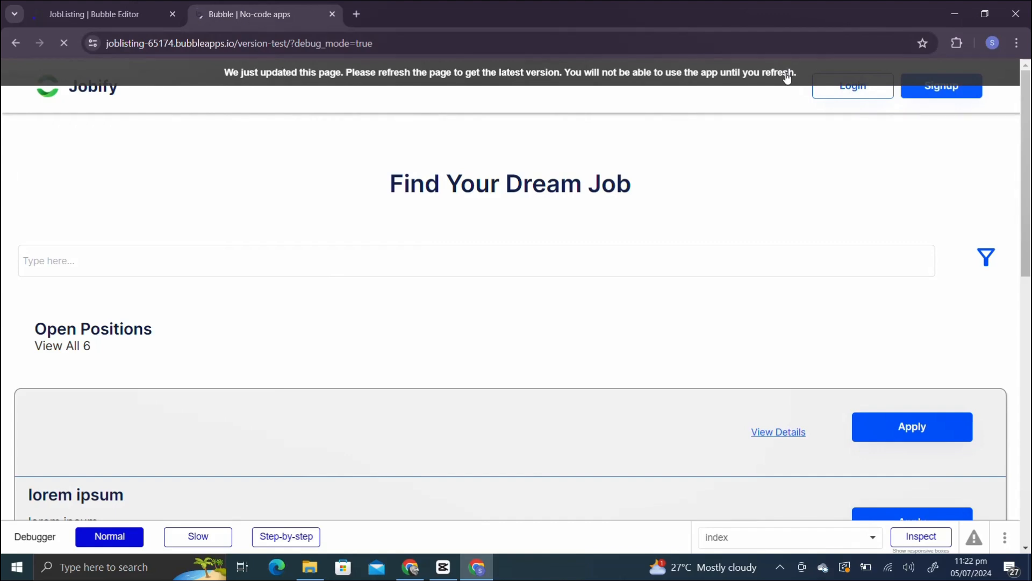
# Use the Login popup's LinkedIn icon to reach LinkedIn's sign-in page.
pyautogui.click(865, 86)
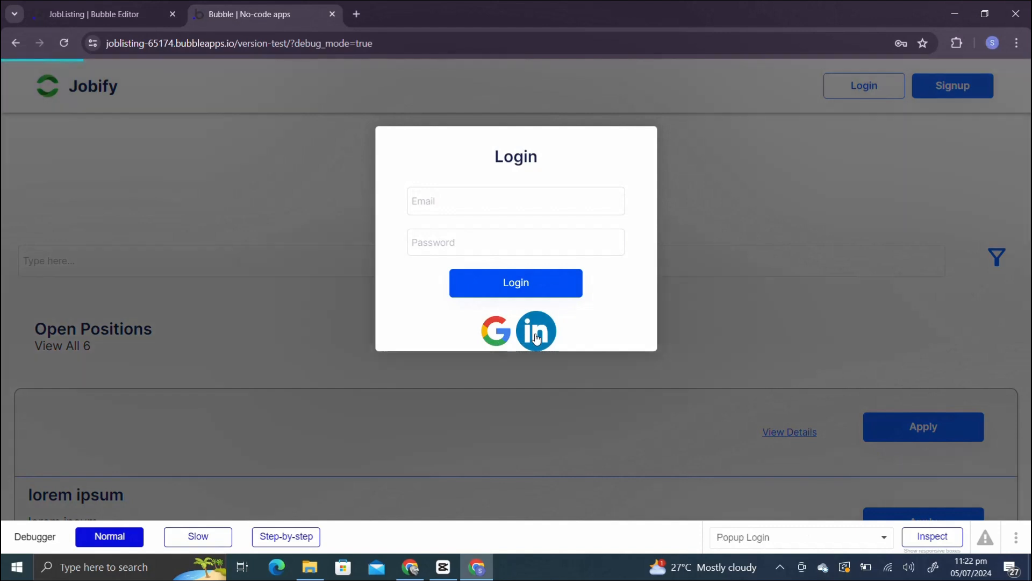
pyautogui.click(535, 331)
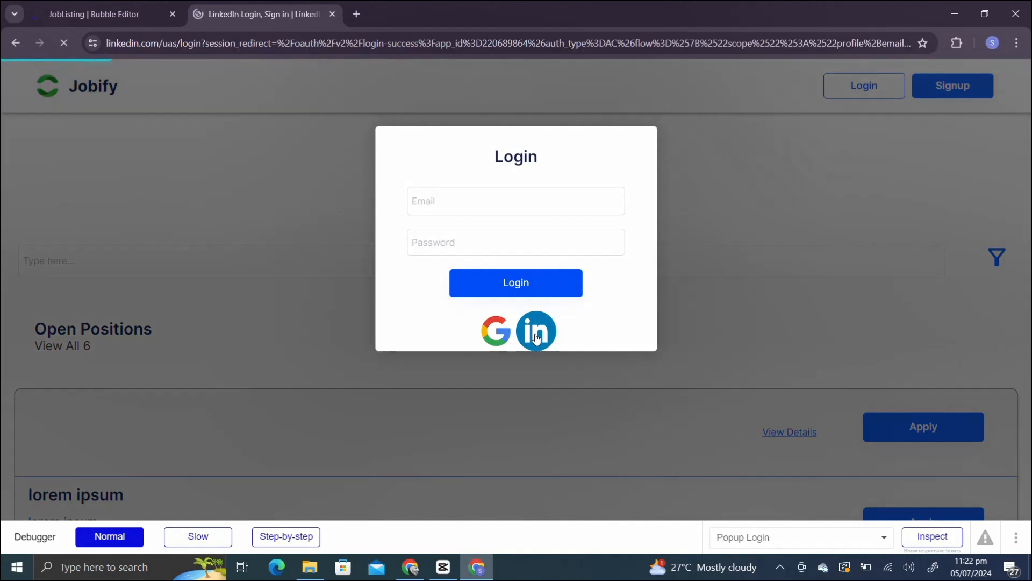
pyautogui.click(536, 330)
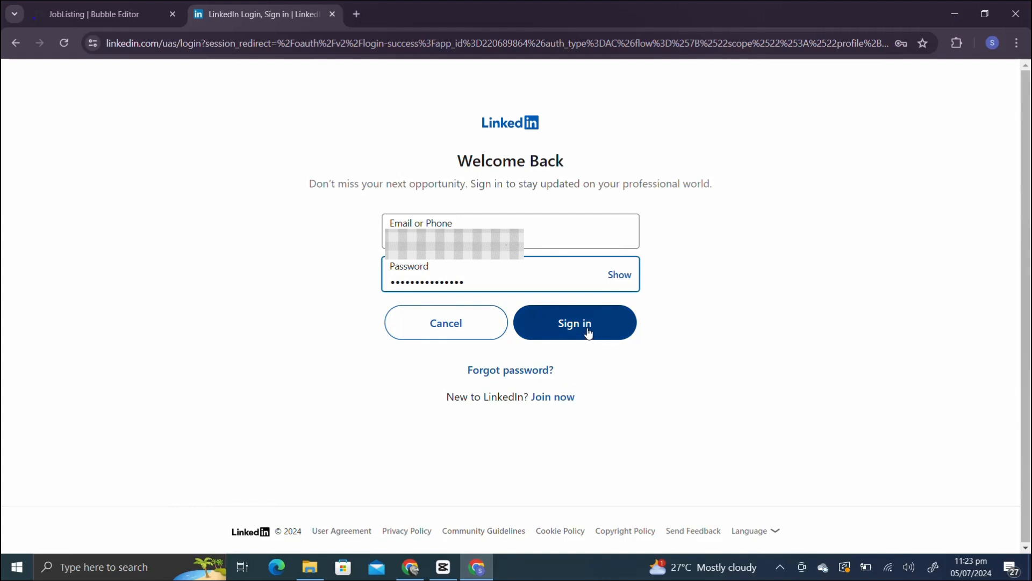
# Sign in to LinkedIn, allow Bubble LOgin, and confirm the OAuth initialization success.
pyautogui.click(574, 323)
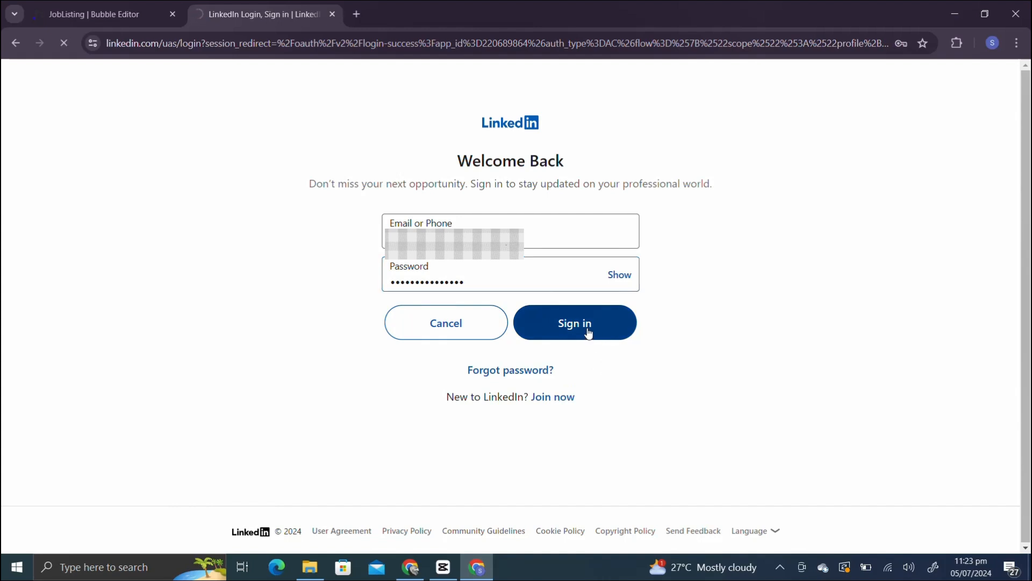
pyautogui.click(574, 322)
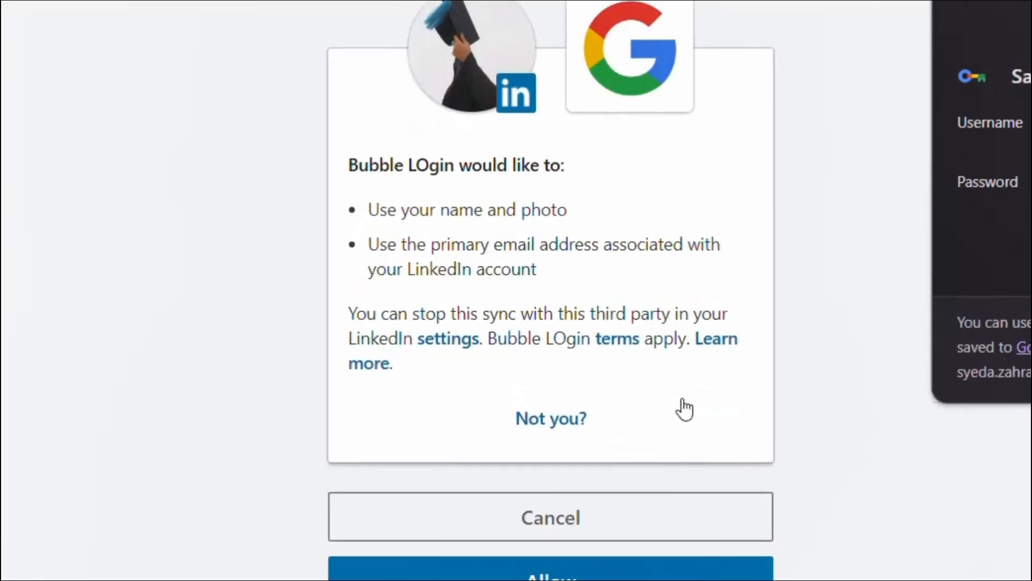
pyautogui.moveTo(449, 86)
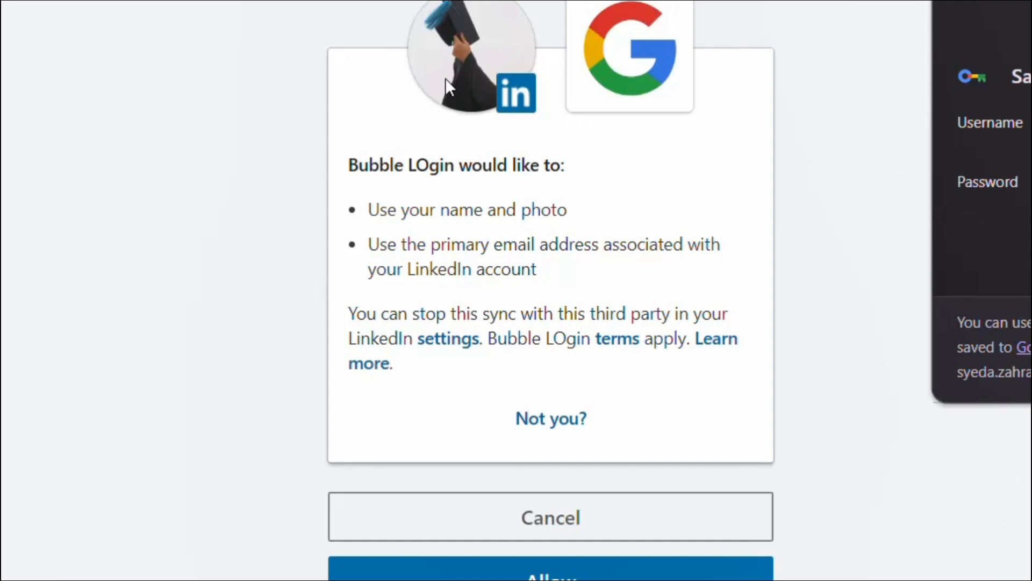
pyautogui.moveTo(495, 303)
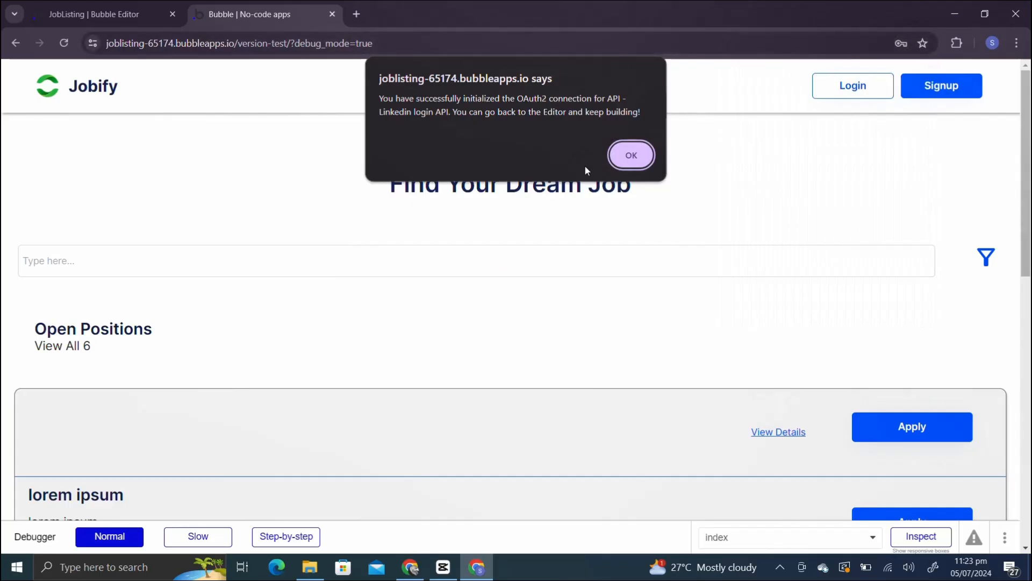
pyautogui.moveTo(547, 101)
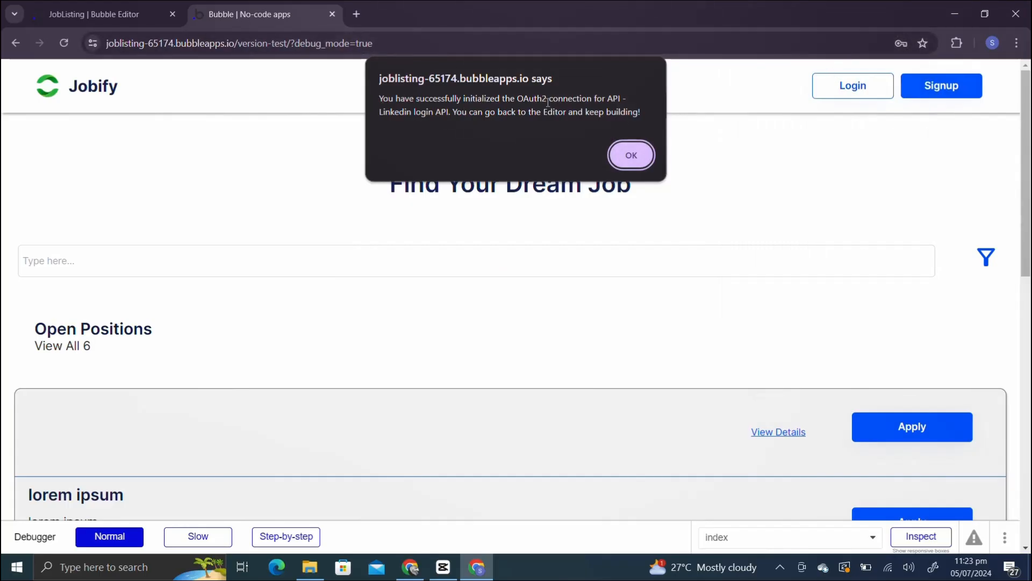
pyautogui.click(631, 155)
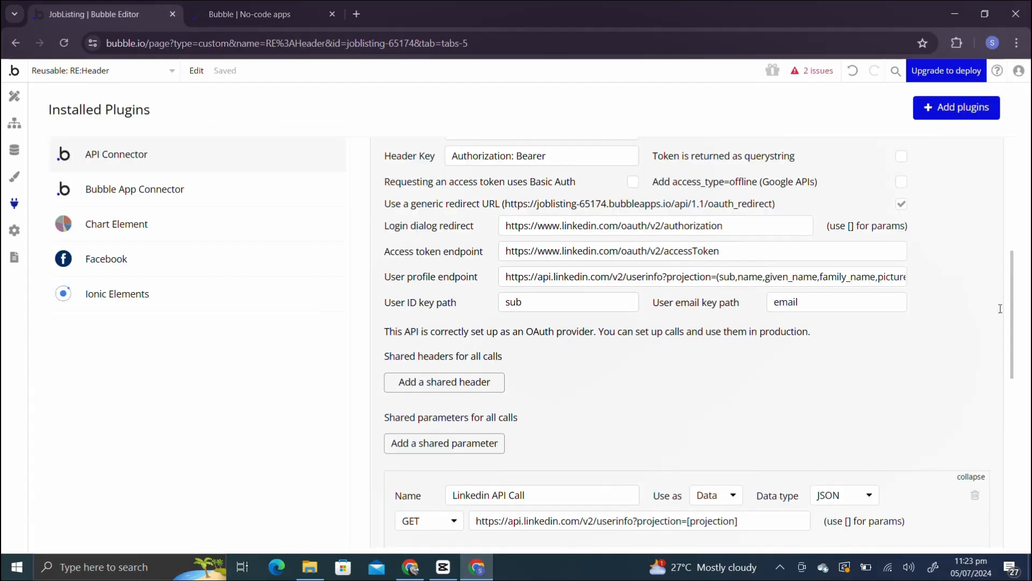
# Initialize the Linkedin API Call and save returned values (sub, email_verified, name, picture).
pyautogui.scroll(-3)
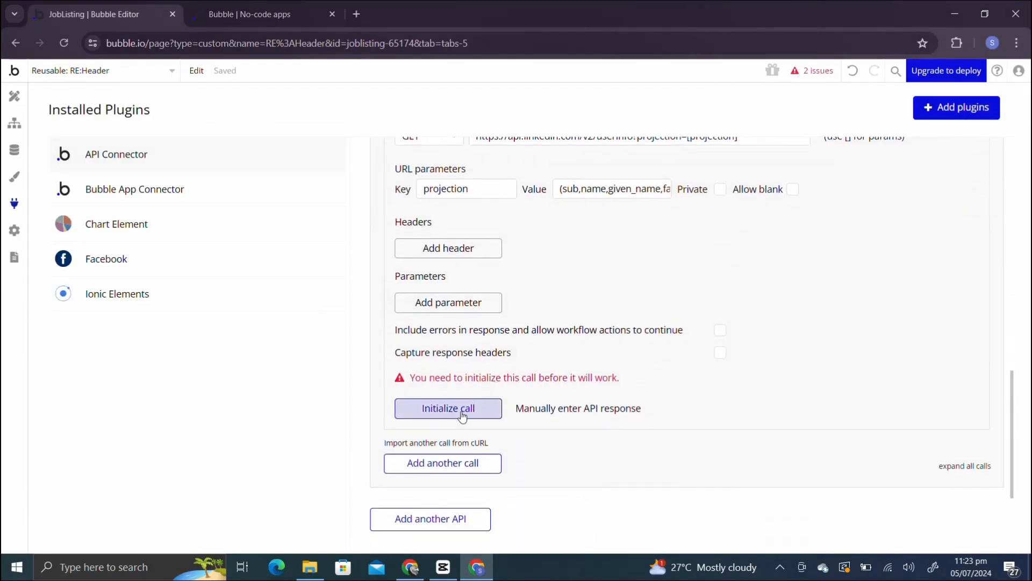
pyautogui.click(447, 408)
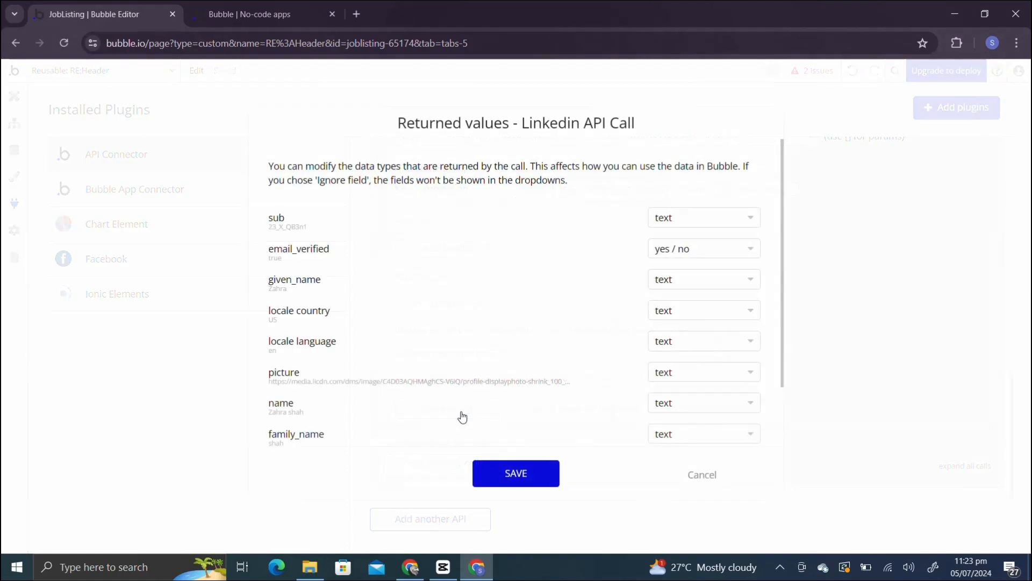
pyautogui.moveTo(785, 318)
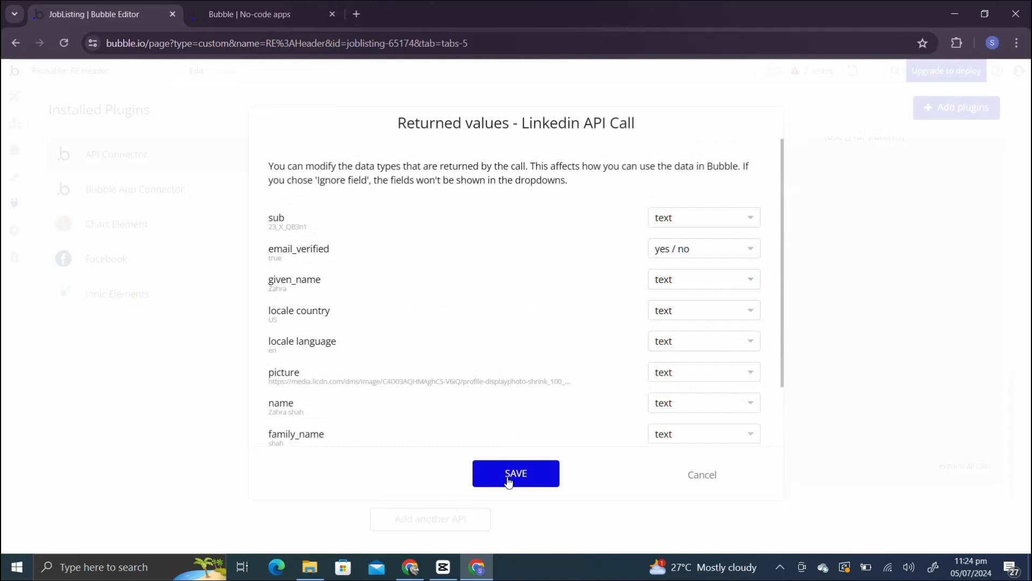
pyautogui.click(516, 473)
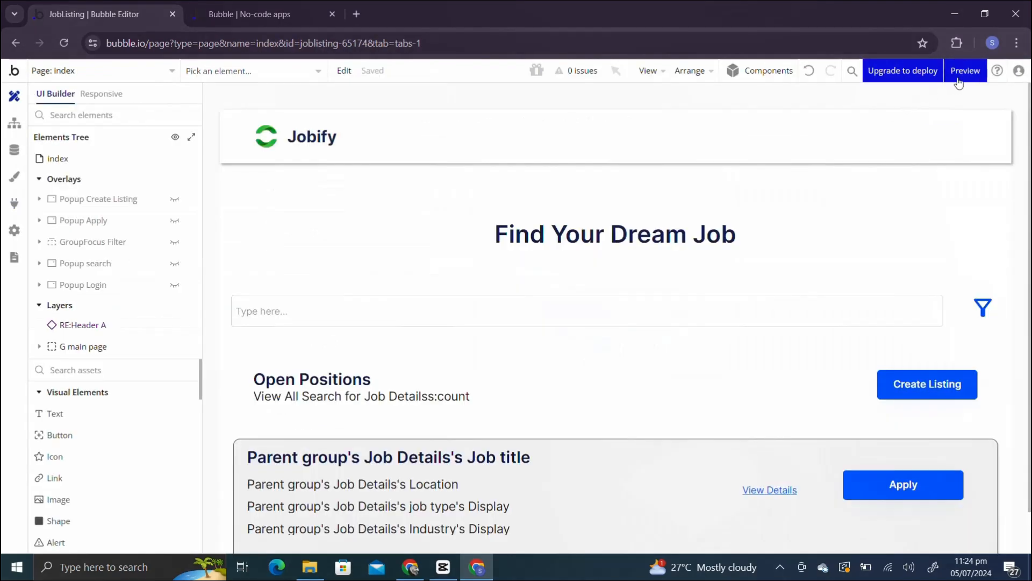
# Log in via LinkedIn in a refreshed preview so the header shows the profile photo, then return to the editor.
pyautogui.click(964, 71)
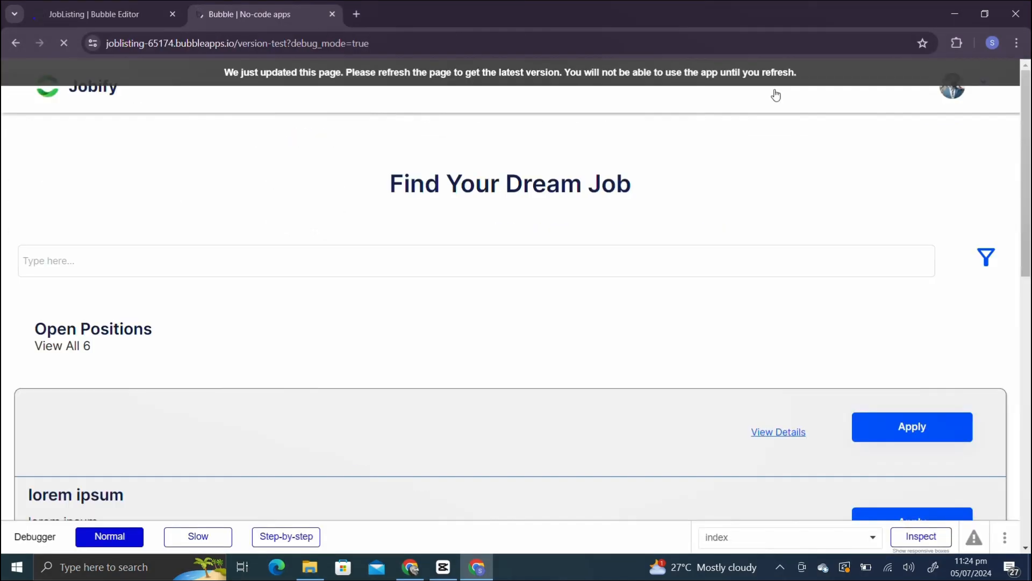
pyautogui.click(63, 43)
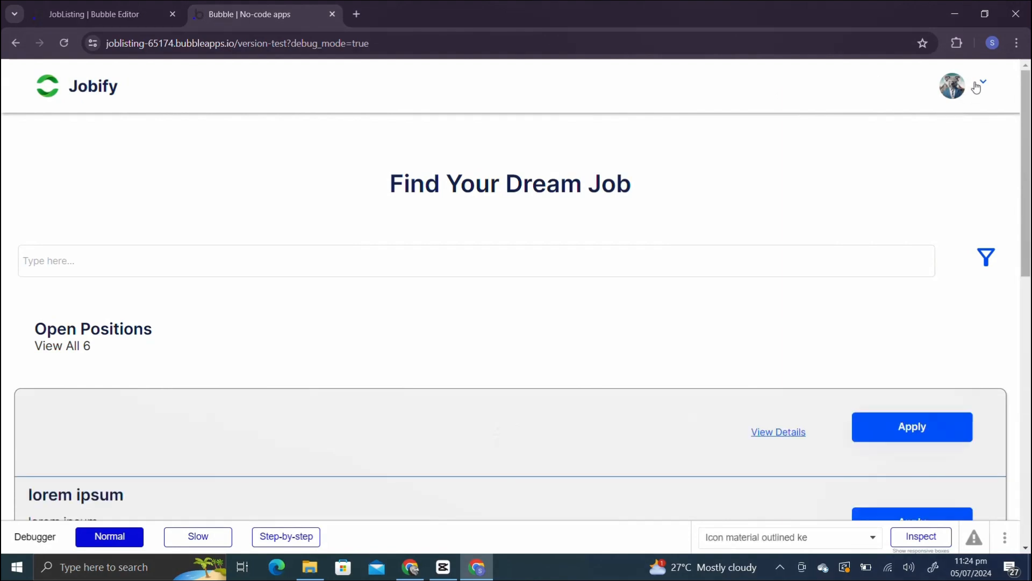
pyautogui.moveTo(984, 91)
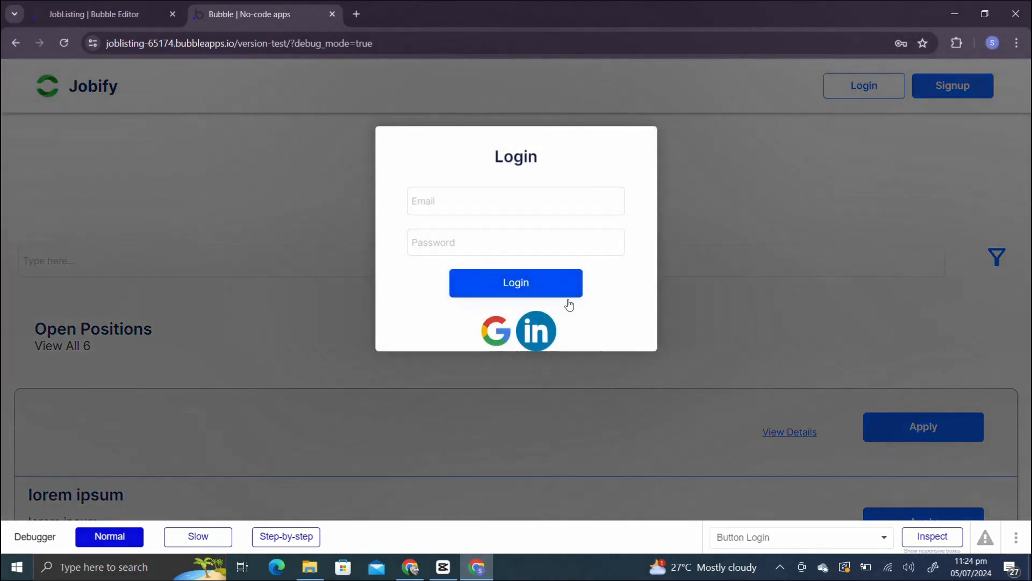
pyautogui.click(535, 331)
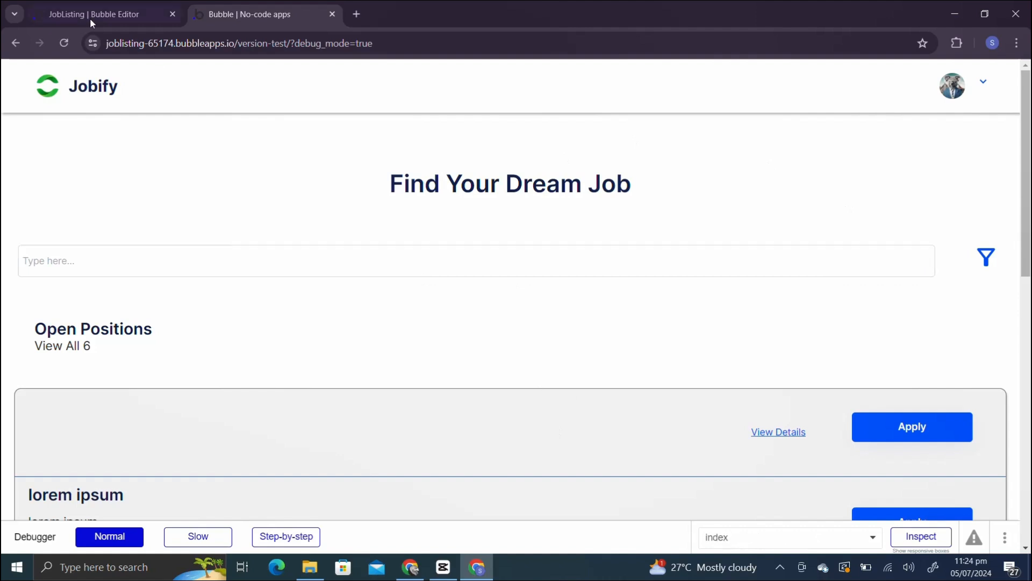
pyautogui.moveTo(81, 19)
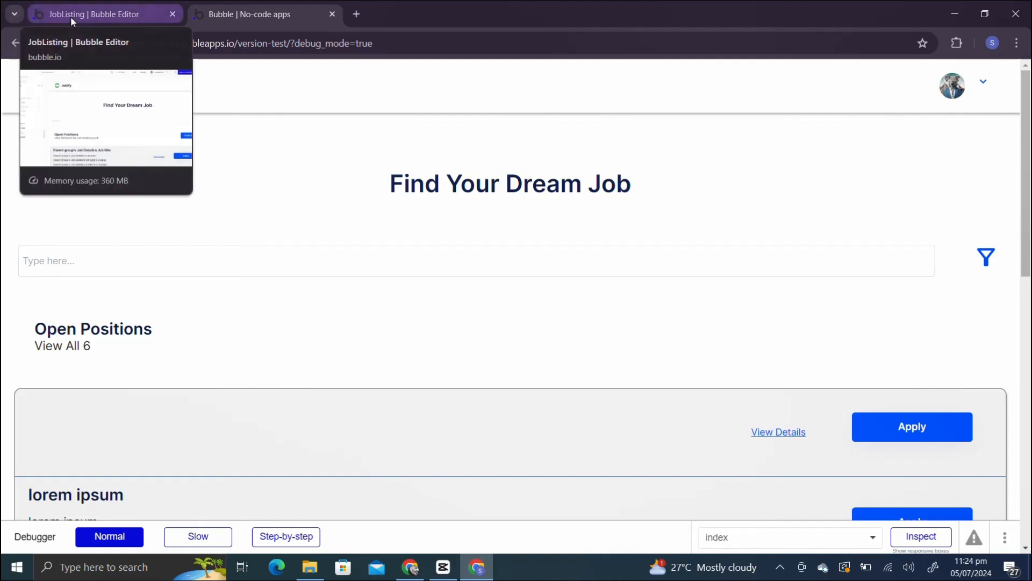
pyautogui.click(95, 15)
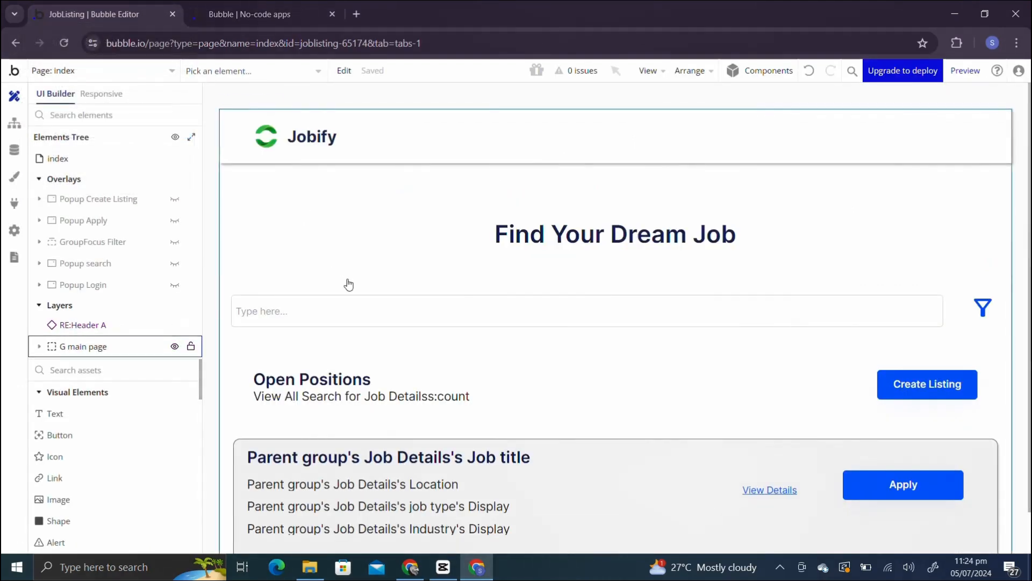